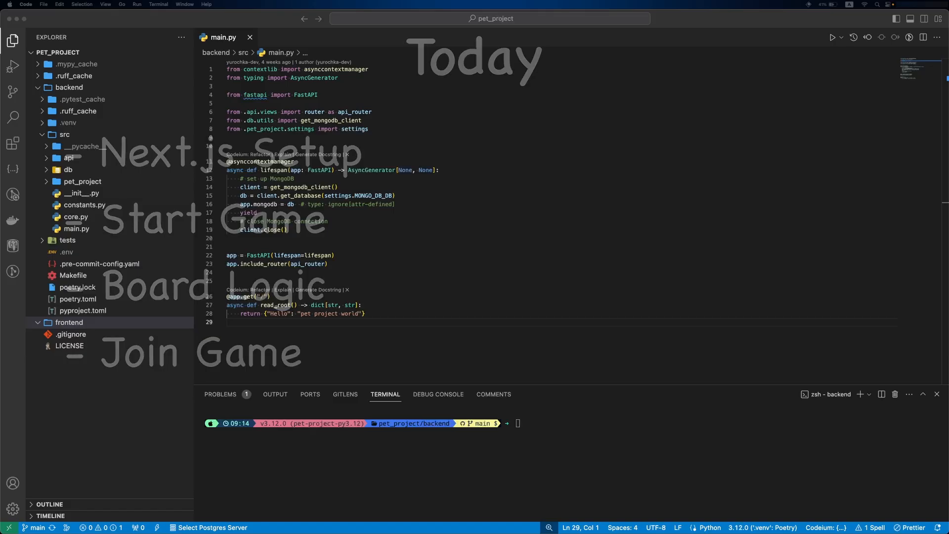
- From the frontend folder, scaffold pet-project-frontend with npx create-next-app@latest, accepting TypeScript and defaults
{"action": "type", "text": "cd ../fr"}
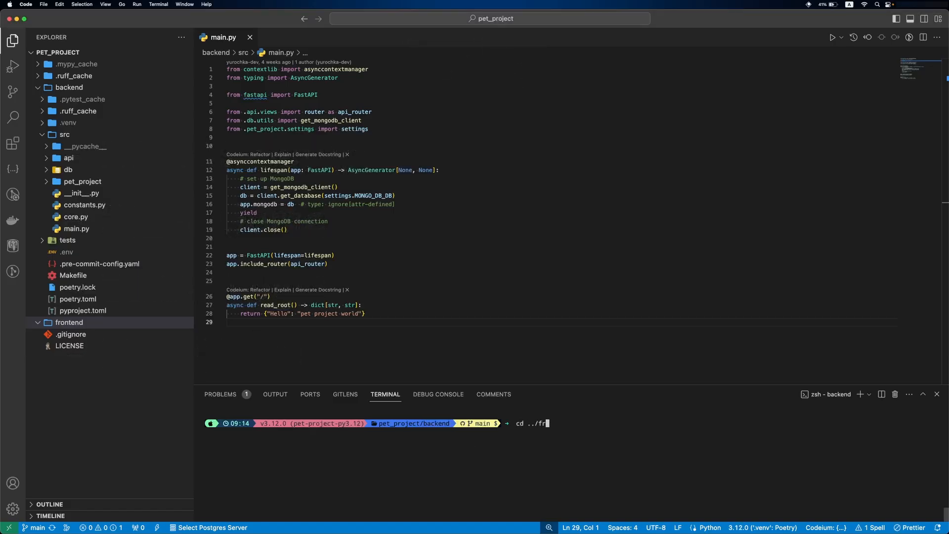
{"action": "type", "text": "npx create-next-app@latest"}
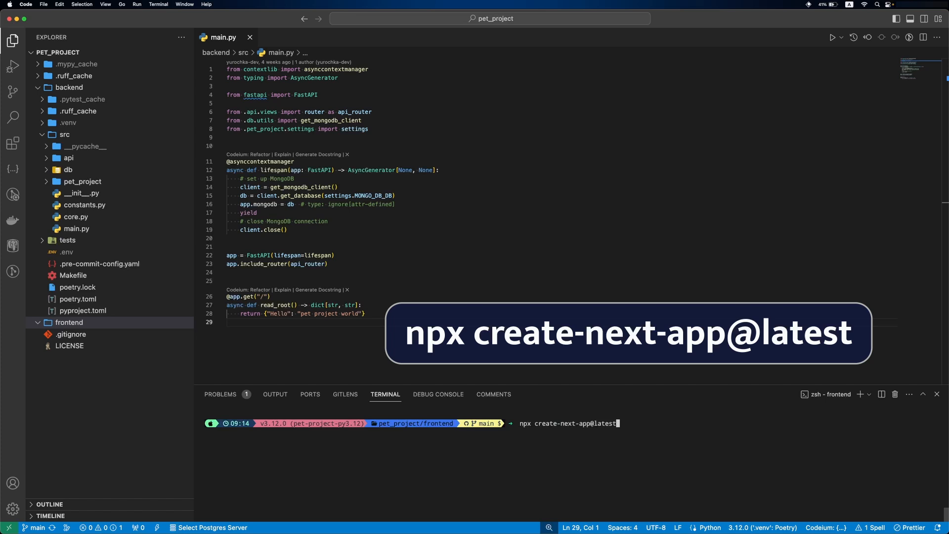
{"action": "key", "text": "Return"}
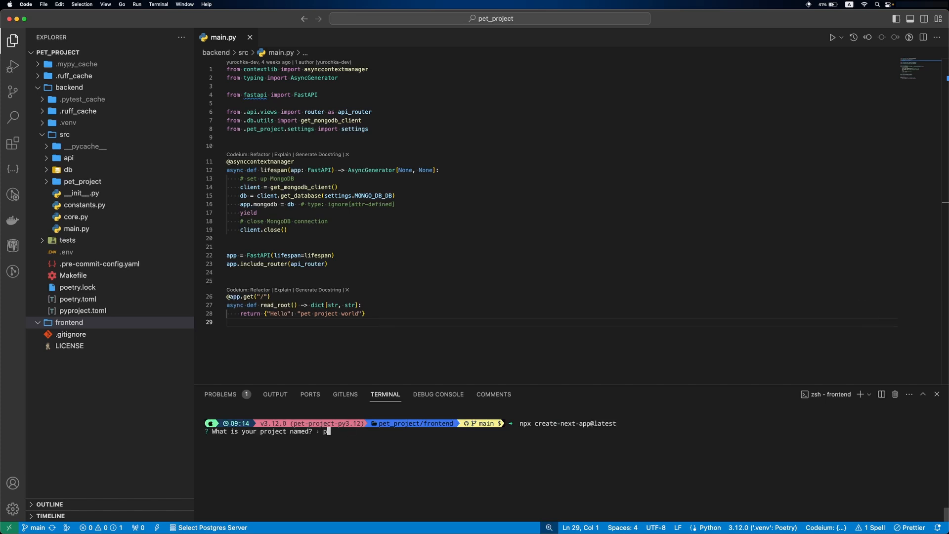
{"action": "key", "text": "Return"}
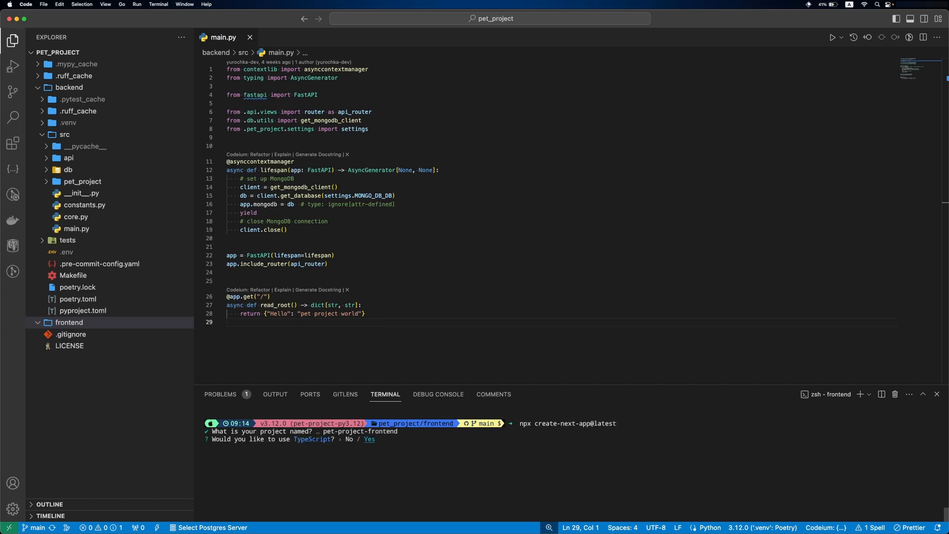
{"action": "key", "text": "Return"}
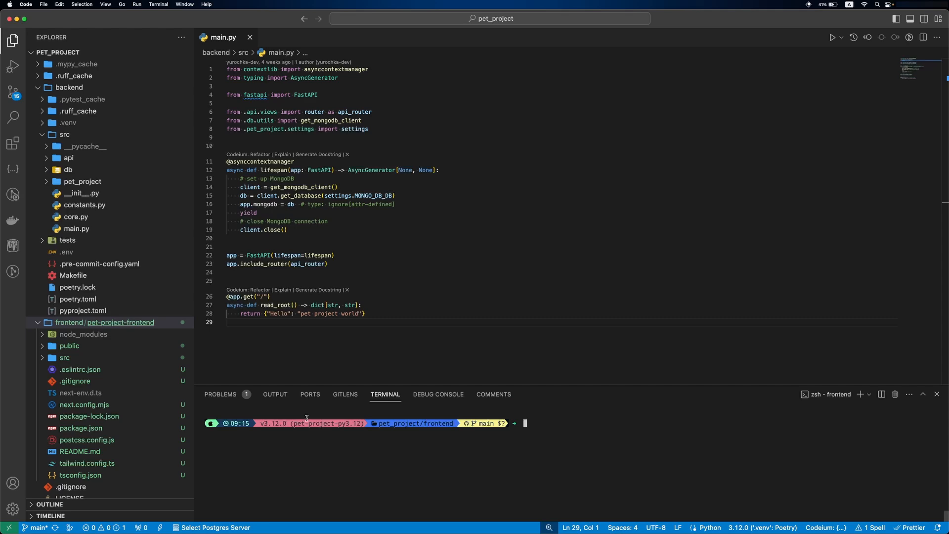
- Select the nested pet-project-frontend folder in the Explorer to move its contents up
{"action": "left_click", "coordinate": [83, 333]}
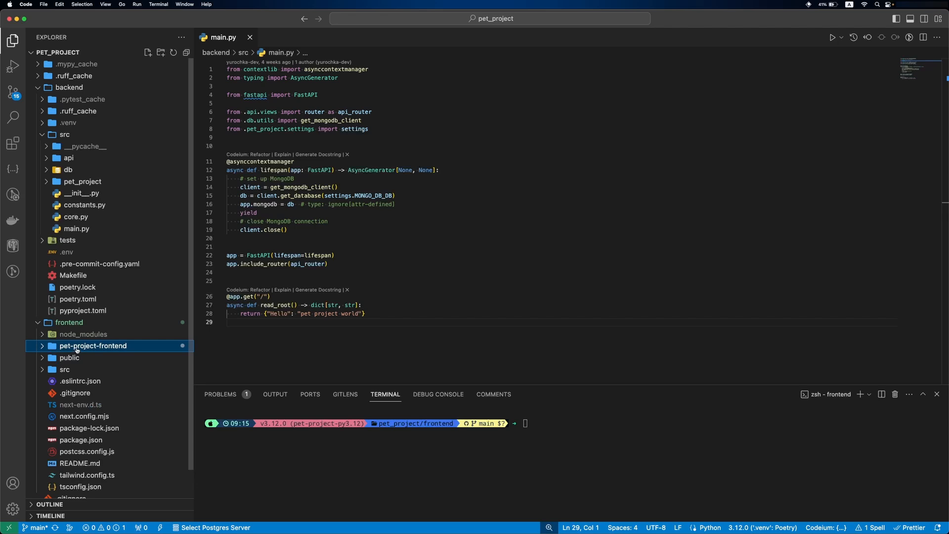
{"action": "left_click", "coordinate": [69, 346]}
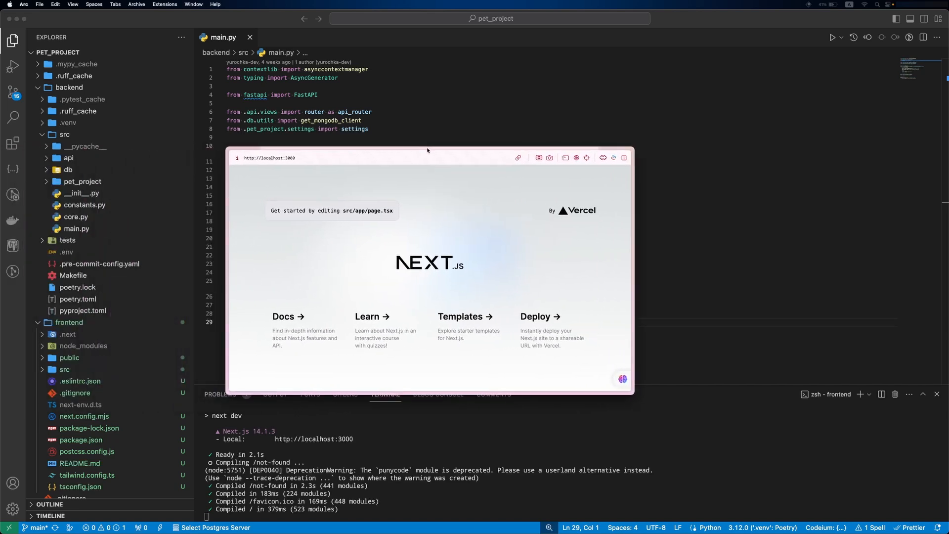
{"action": "mouse_move", "coordinate": [434, 337]}
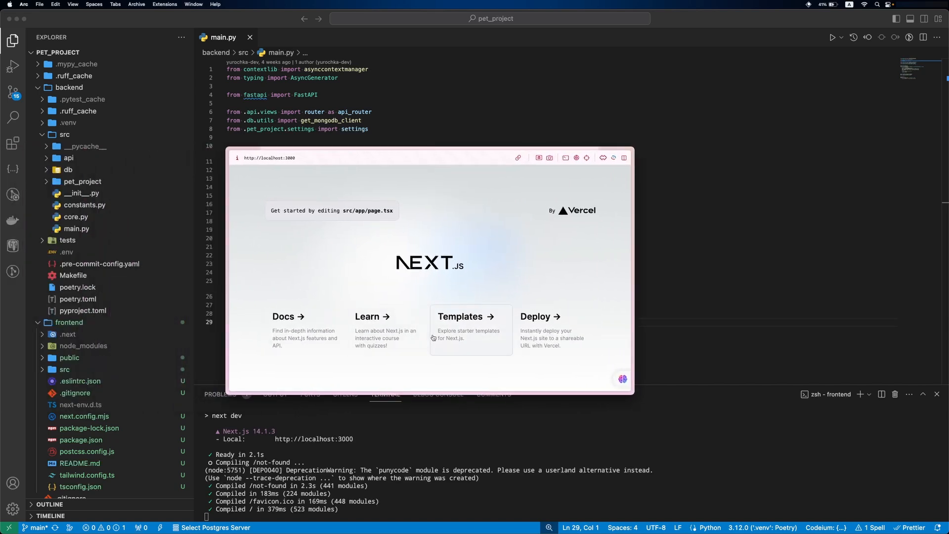
{"action": "mouse_move", "coordinate": [411, 152]}
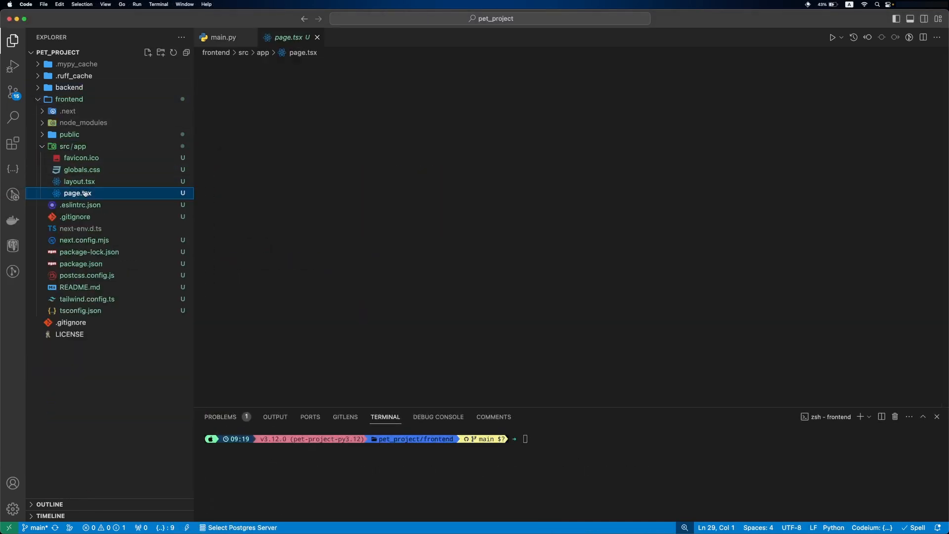
- Make page.tsx a "use client" component returning <h2 className="text-black">Home</h2>
{"action": "left_click", "coordinate": [77, 193]}
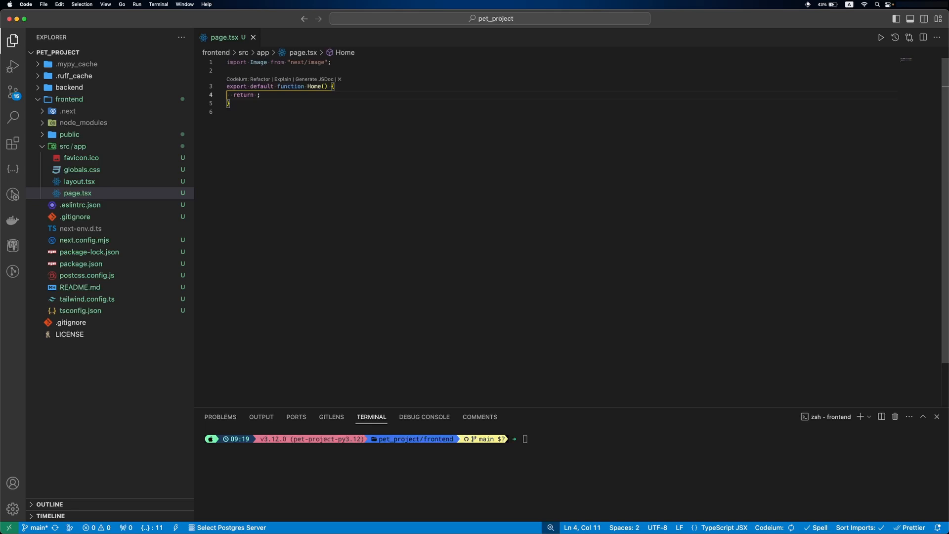
{"action": "type", "text": "\"use client\";"}
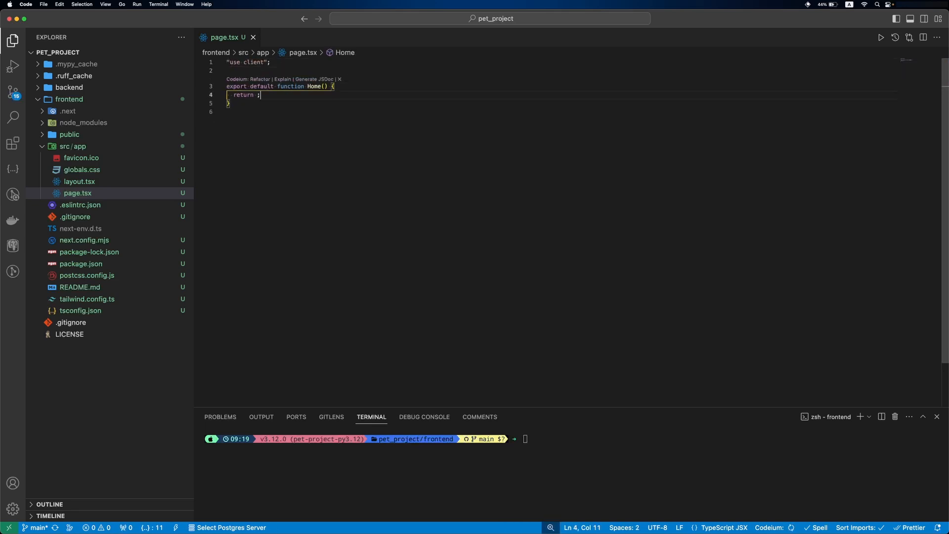
{"action": "type", "text": "<h2 className=\"text-black\">Home</h2>"}
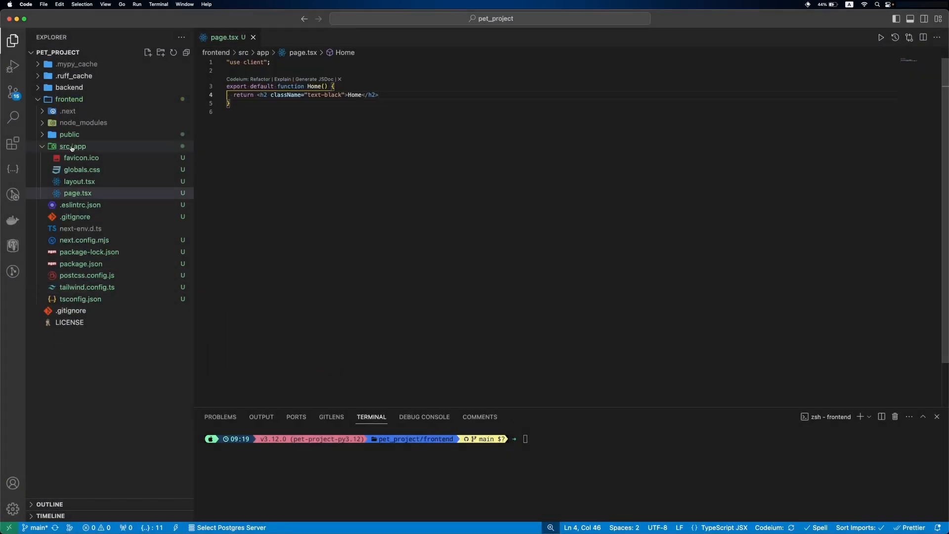
{"action": "left_click", "coordinate": [82, 169]}
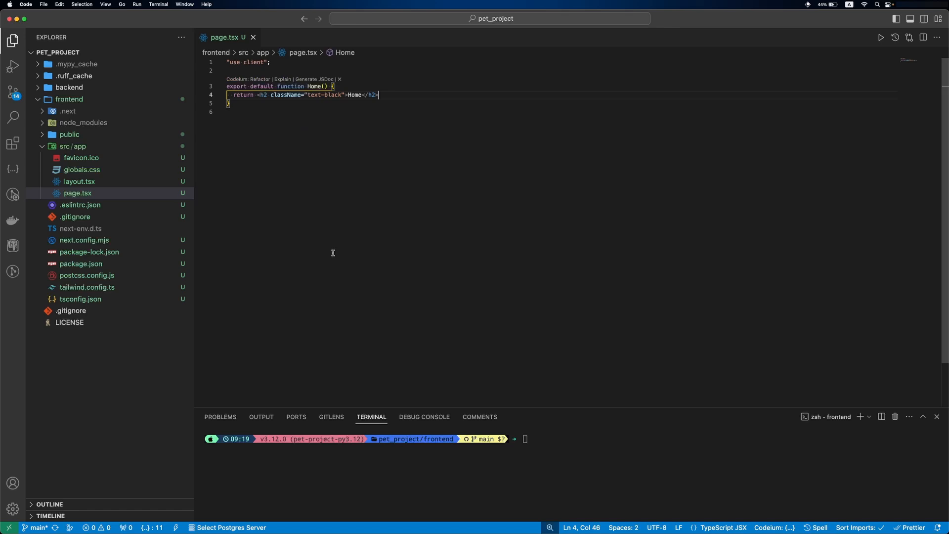
- Start the Next.js dev server with npm run dev in the terminal
{"action": "left_click", "coordinate": [550, 439]}
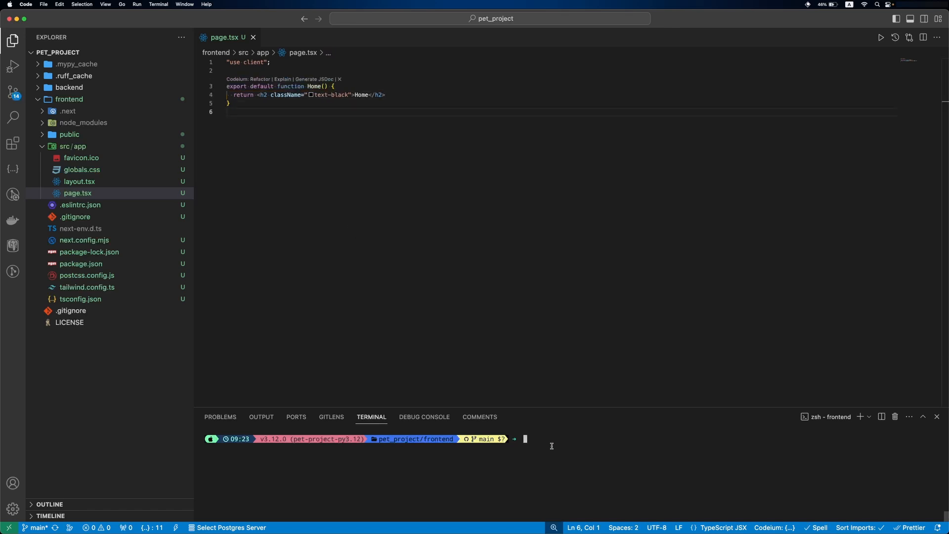
{"action": "type", "text": "npm run dev"}
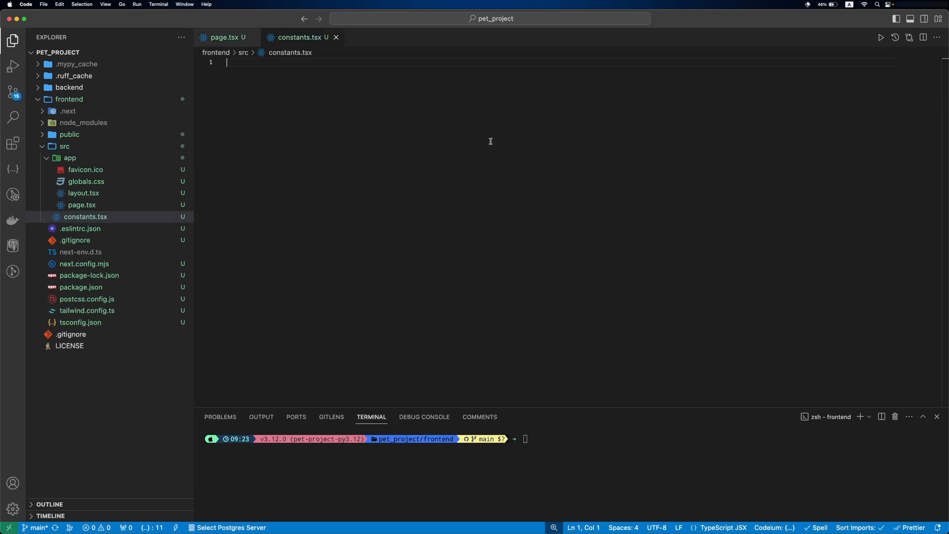
{"action": "type", "text": "export const BACKEND_API_BASE_URL = \"http://127.0.0.1:8000\""}
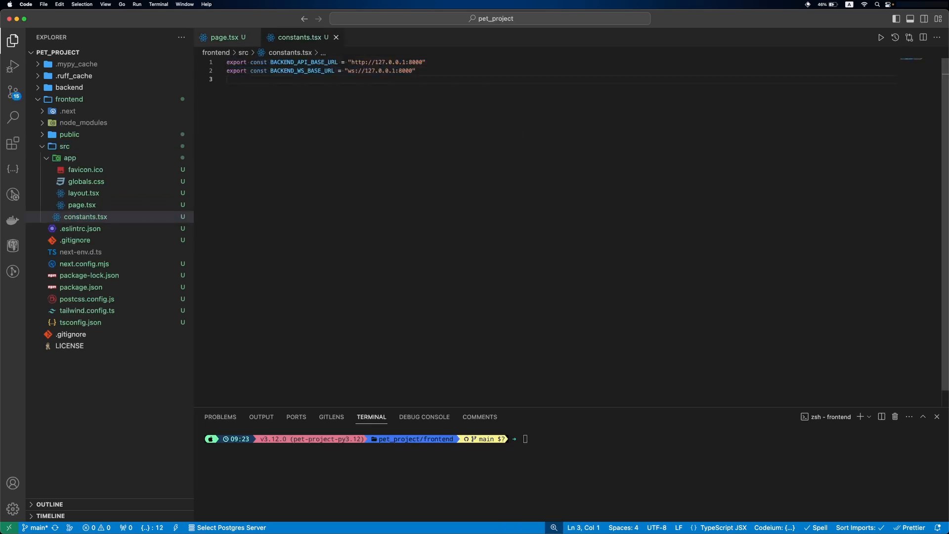
{"action": "left_click", "coordinate": [225, 37]}
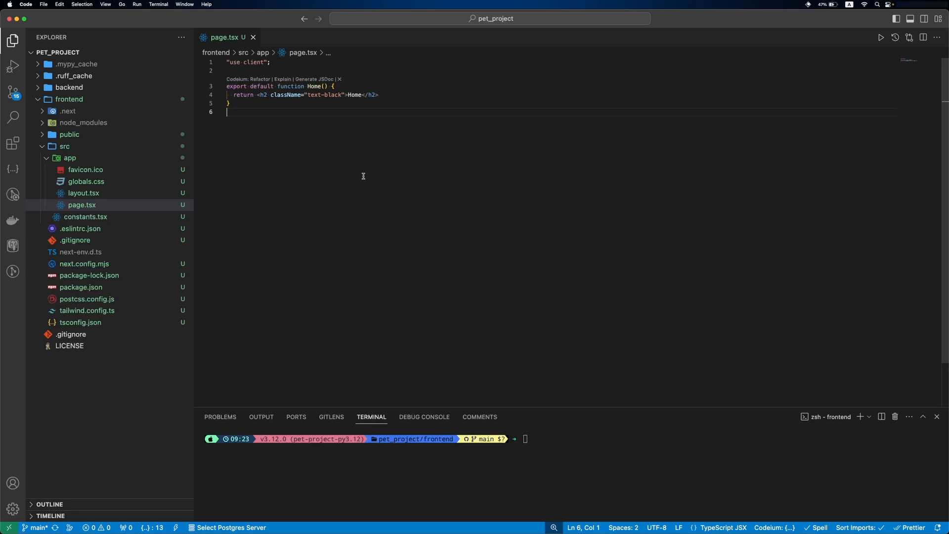
- In layout.tsx set the body className to `${inter.className} h-full bg-slate-200`
{"action": "left_click", "coordinate": [82, 205]}
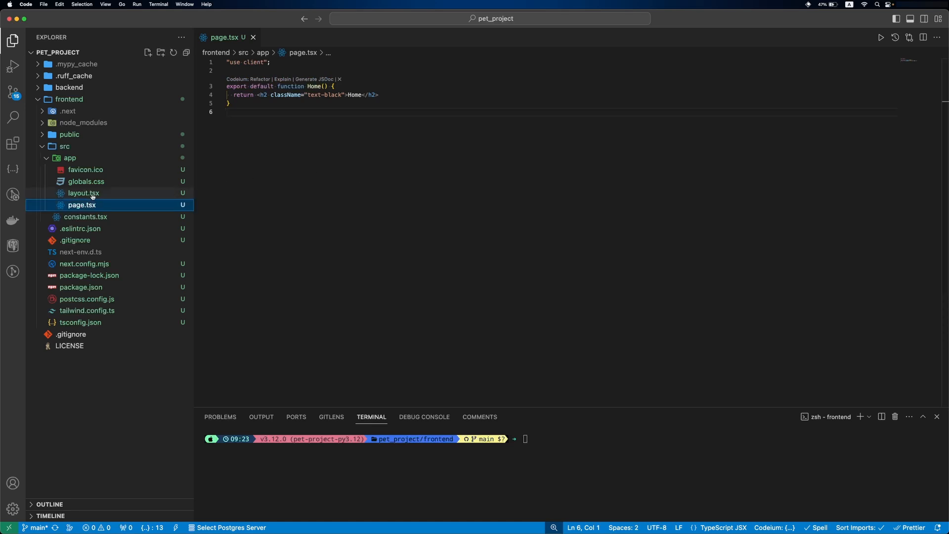
{"action": "left_click", "coordinate": [83, 193]}
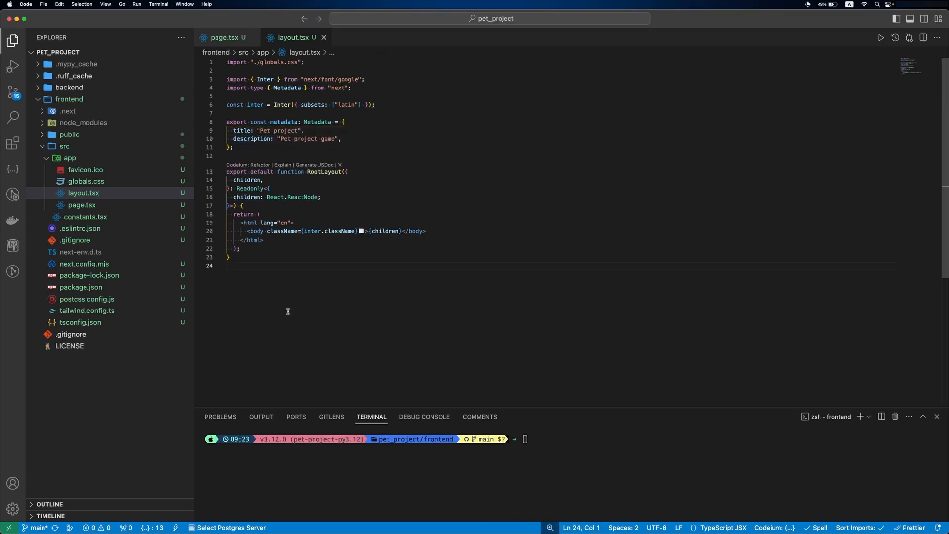
{"action": "type", "text": "` ${inter.className} h-full bg-slate-200`}"}
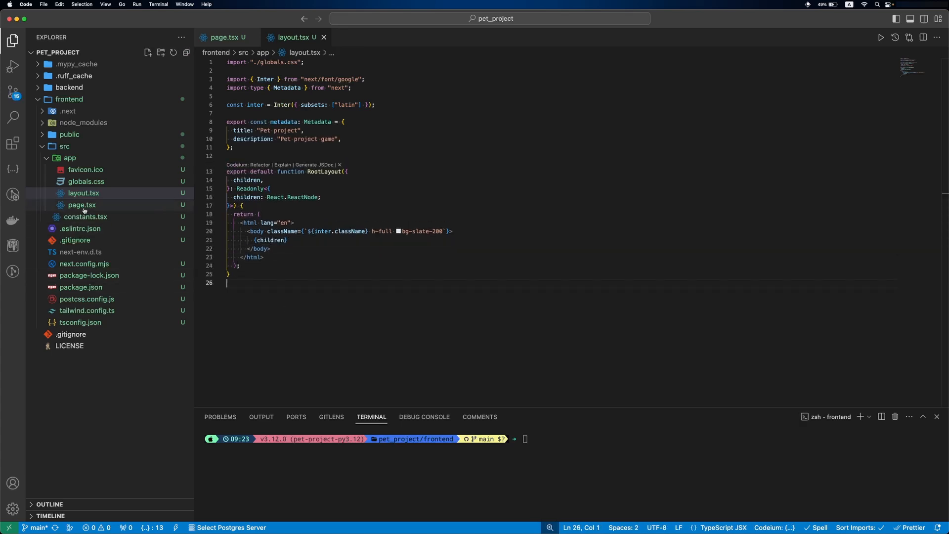
- Rename Home to StartGame in page.tsx and add playerName state with useState("")
{"action": "left_click", "coordinate": [224, 36]}
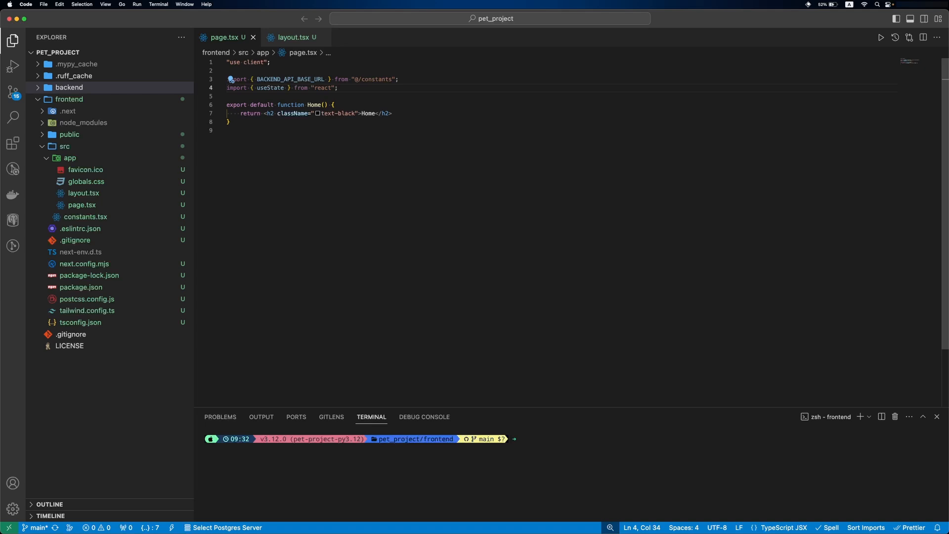
{"action": "type", "text": "Start"}
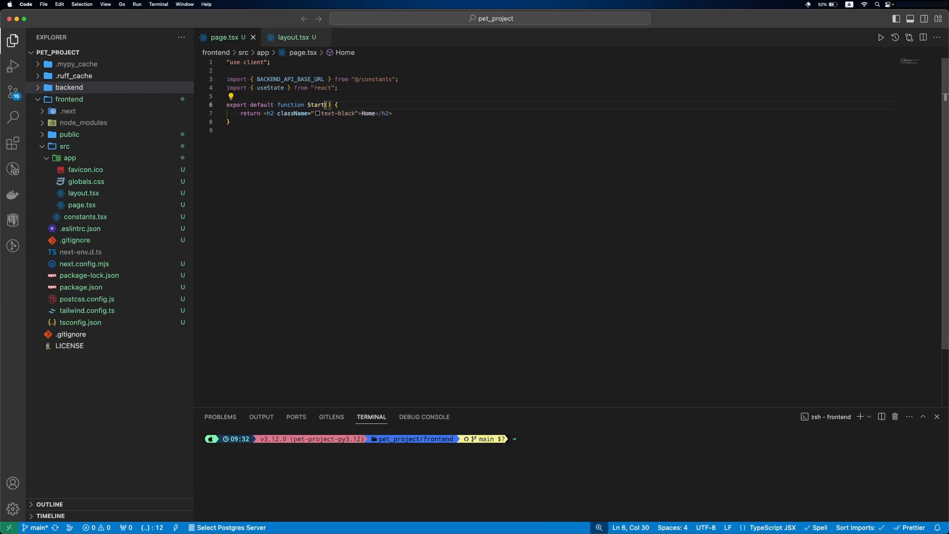
{"action": "type", "text": "Game"}
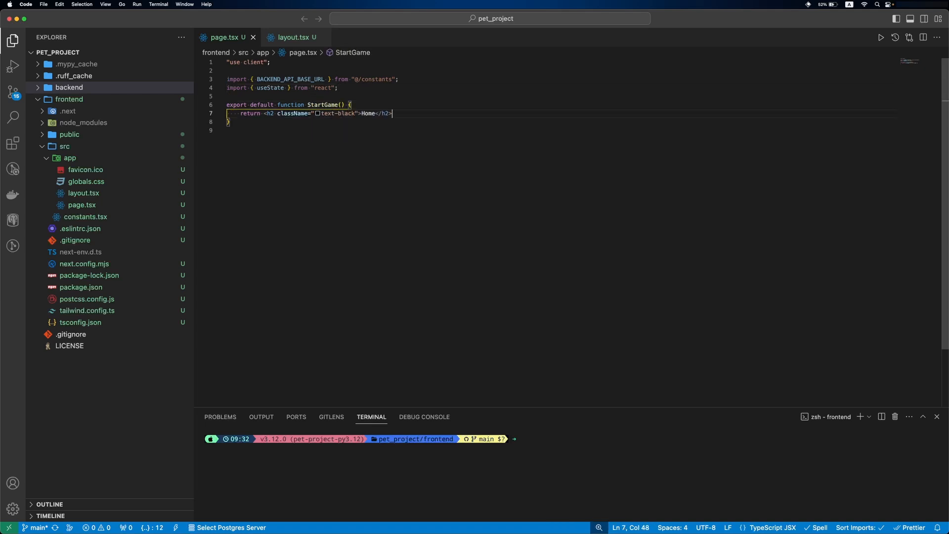
{"action": "type", "text": "const [playerName, setPlayerName] = useState(\"\");"}
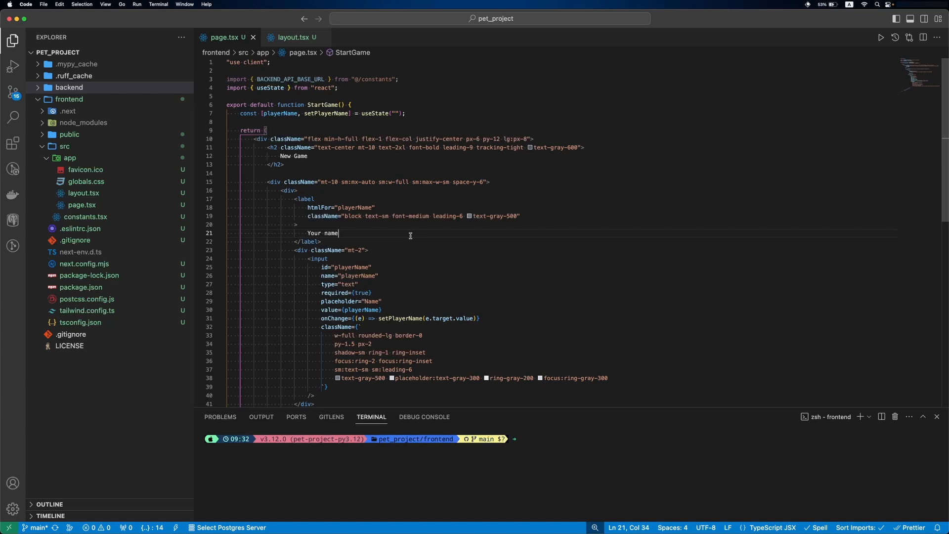
- Add the New Game form markup with name input, Start Game button and empty handleStartGame
{"action": "scroll", "scroll_direction": "down", "scroll_amount": 3}
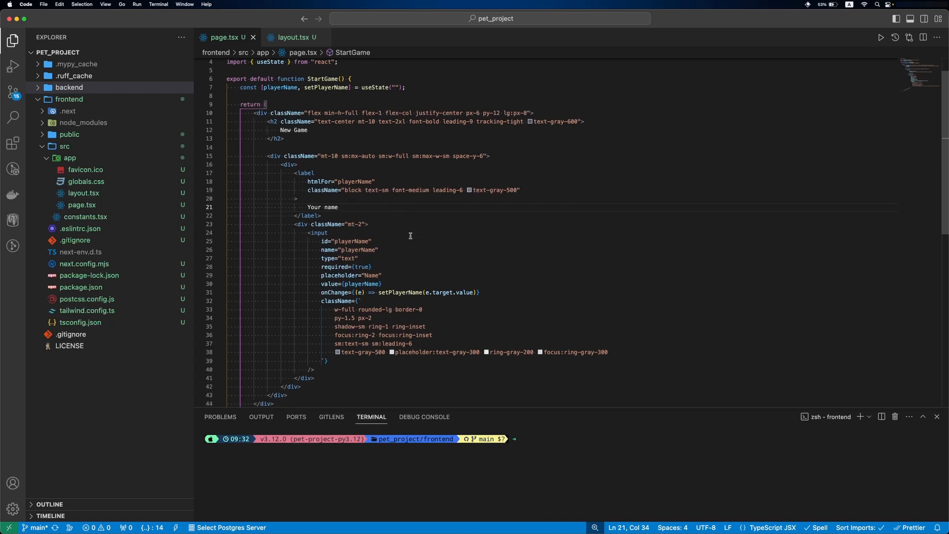
{"action": "left_click", "coordinate": [339, 207]}
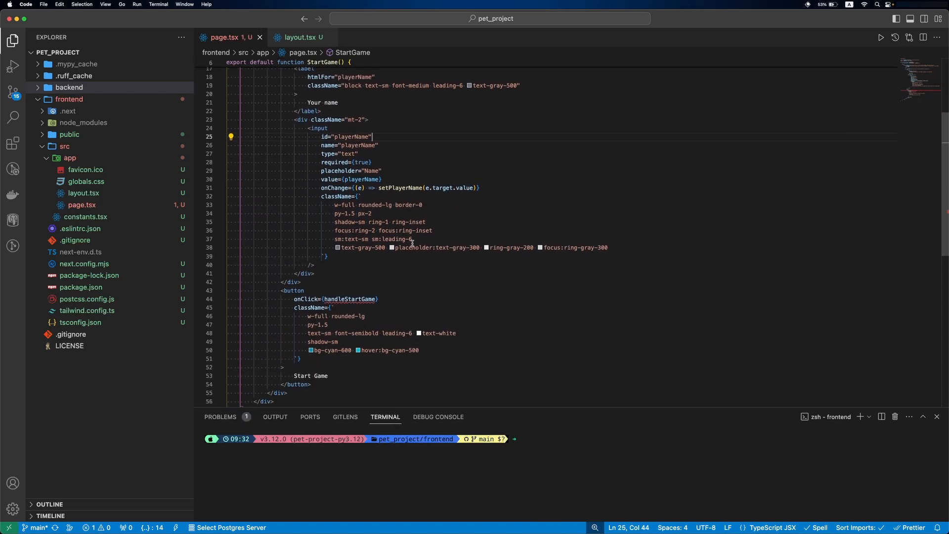
{"action": "scroll", "scroll_direction": "down", "scroll_amount": 3}
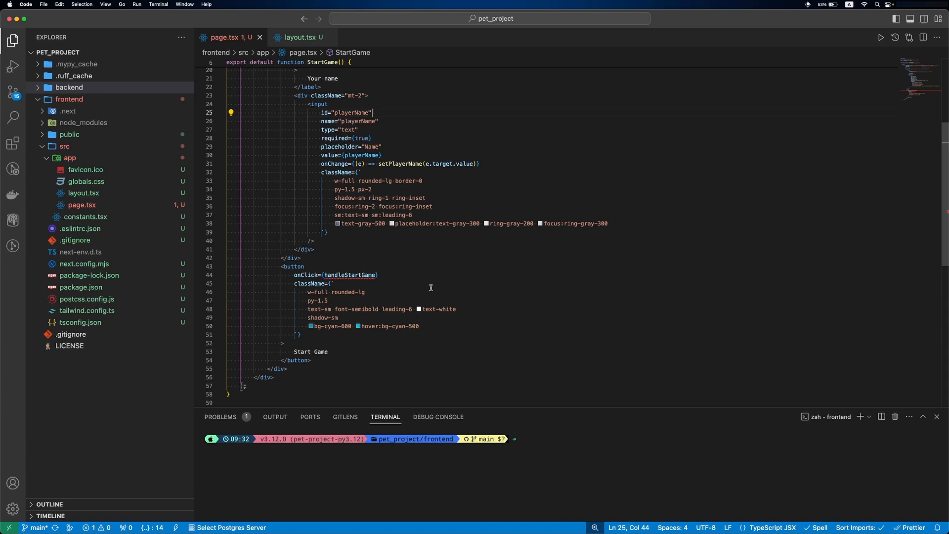
{"action": "scroll", "scroll_direction": "up", "scroll_amount": 3}
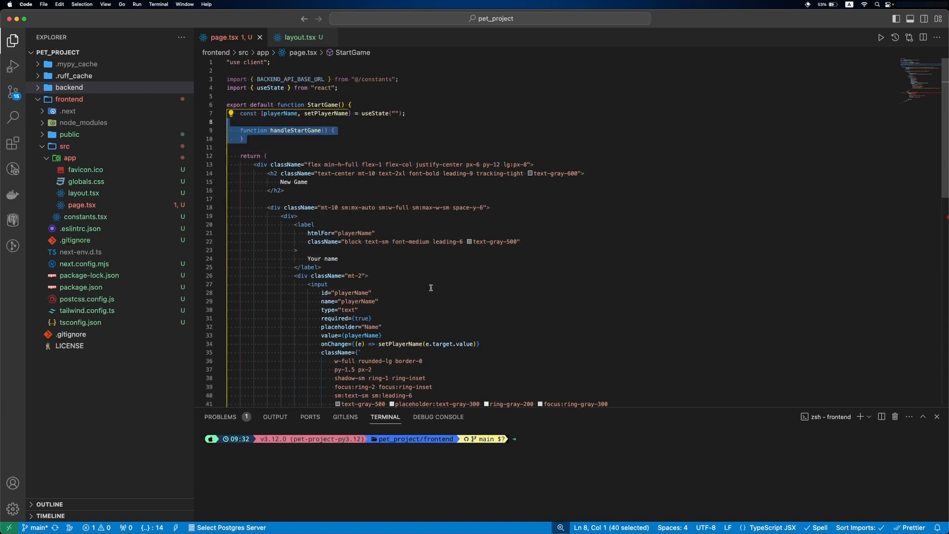
- Fill handleStartGame with a fetch POST to ${BACKEND_API_BASE_URL}/games/ plus .then/.catch console.log handlers
{"action": "left_click", "coordinate": [430, 284]}
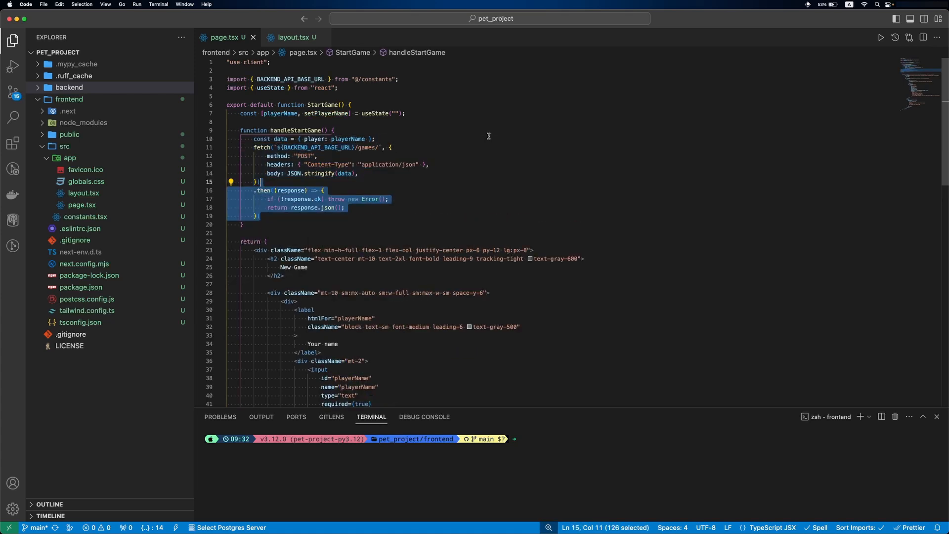
{"action": "left_click", "coordinate": [492, 182]}
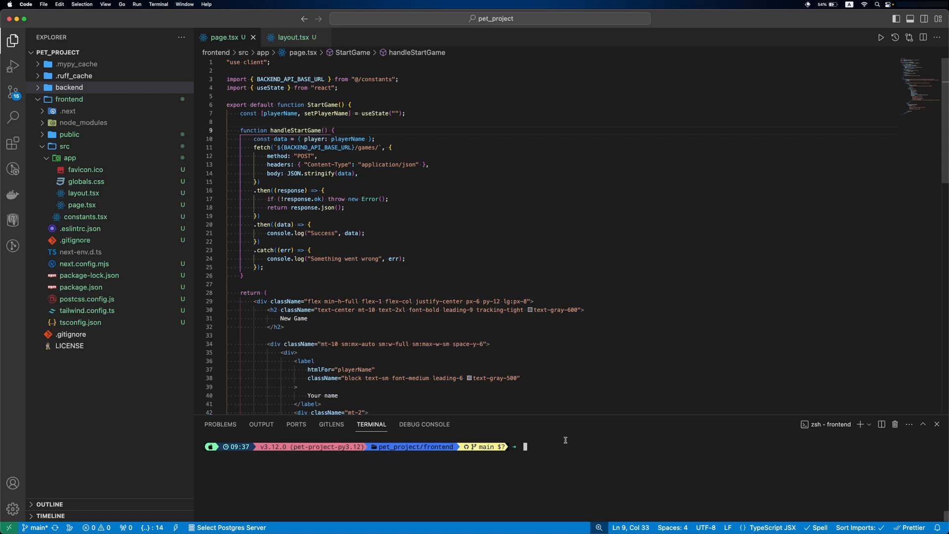
- Run npm run dev and launch the backend server from the terminal
{"action": "type", "text": "npm run dev"}
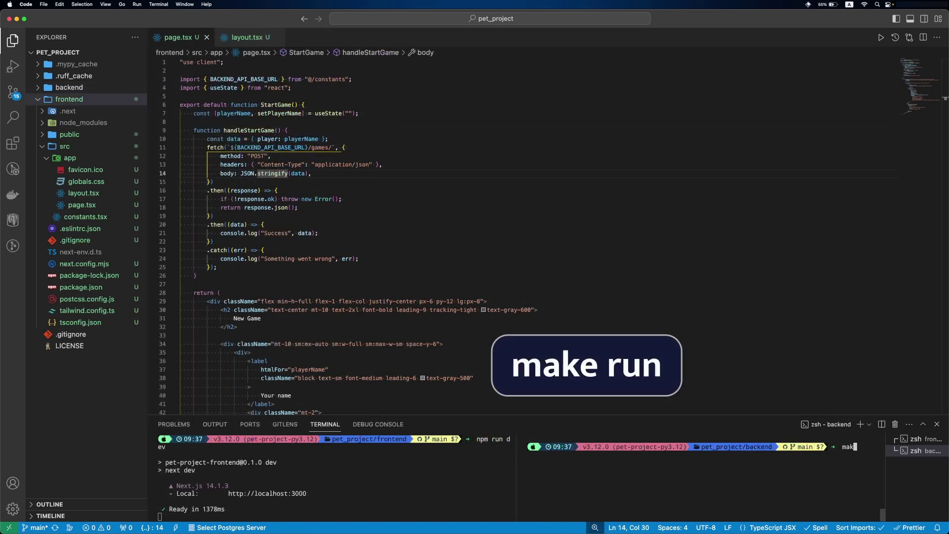
{"action": "key", "text": "Return"}
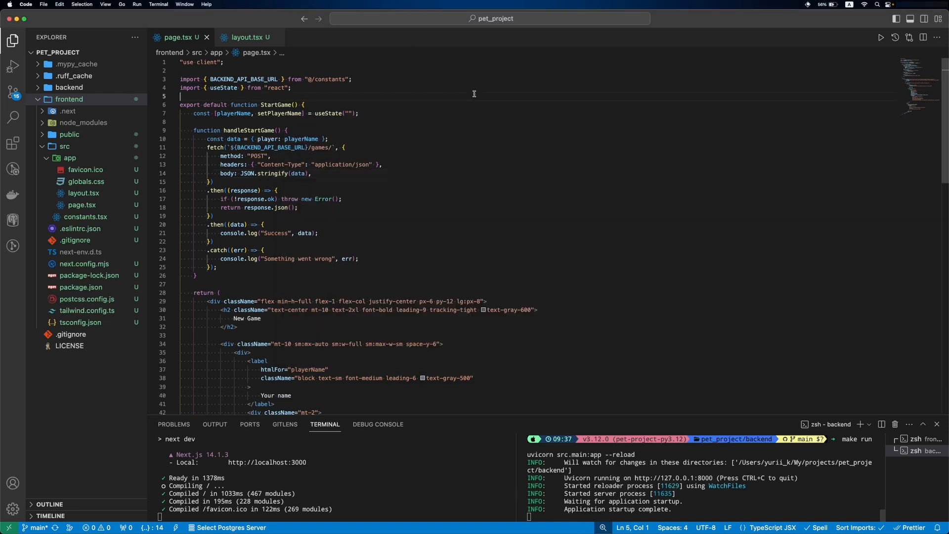
- Add className="h-full" to the <html> tag in layout.tsx
{"action": "left_click", "coordinate": [247, 37]}
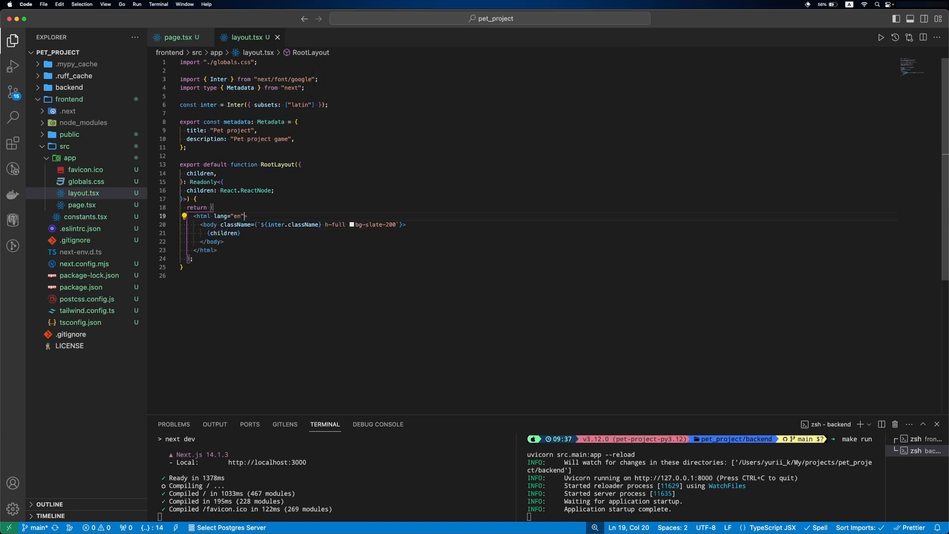
{"action": "type", "text": "className=\"h-full\""}
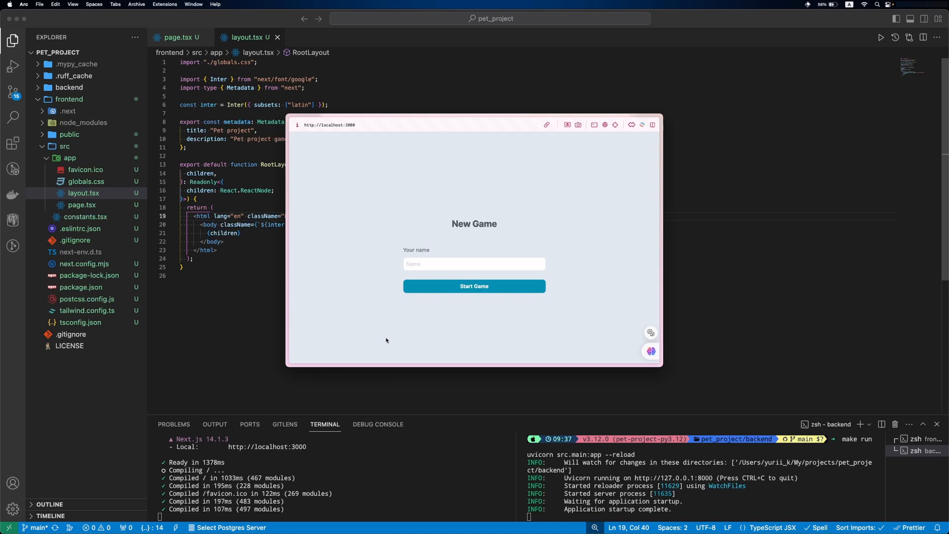
{"action": "mouse_move", "coordinate": [543, 310]}
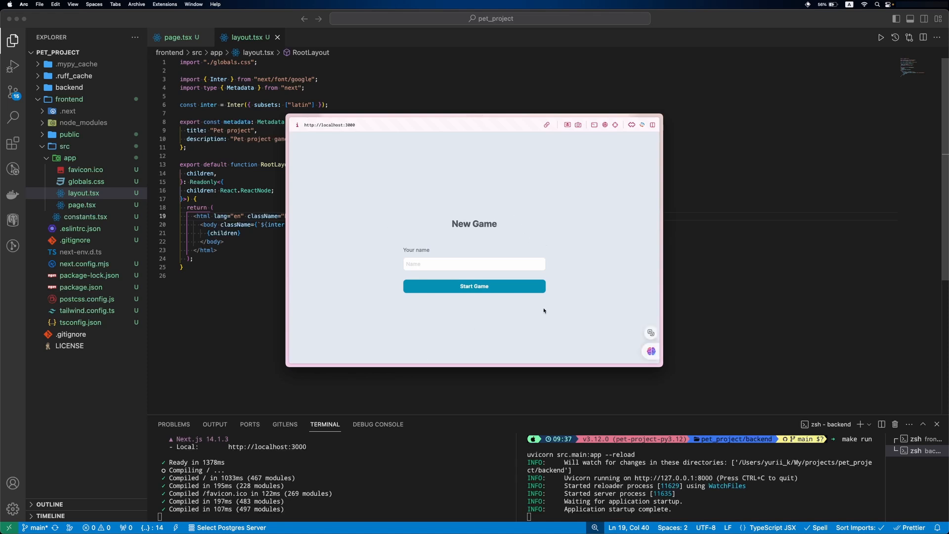
- Enter name1 as Your name on localhost:3000 and submit Start Game
{"action": "type", "text": "name1"}
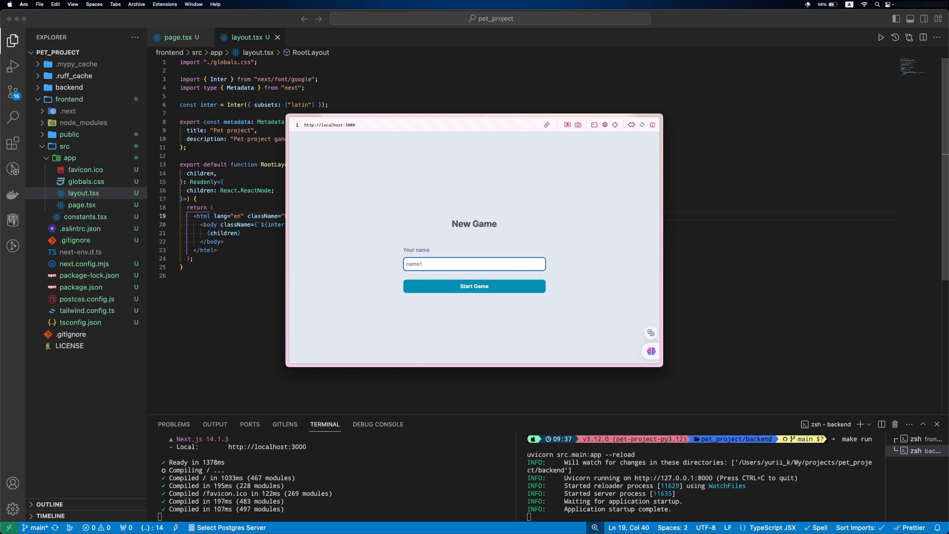
{"action": "left_click", "coordinate": [473, 286]}
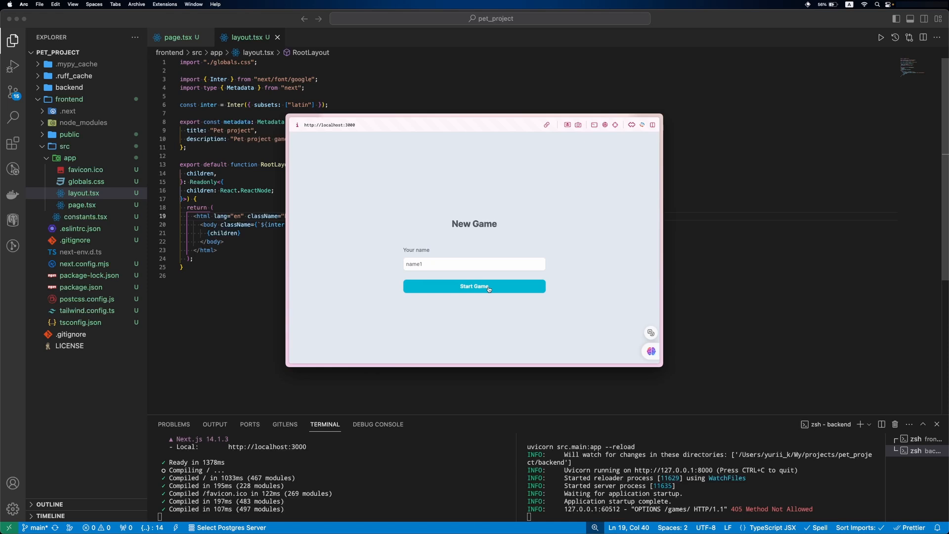
- Inspect the page, switch developer tools to the Network panel and submit Start Game again
{"action": "right_click", "coordinate": [572, 251]}
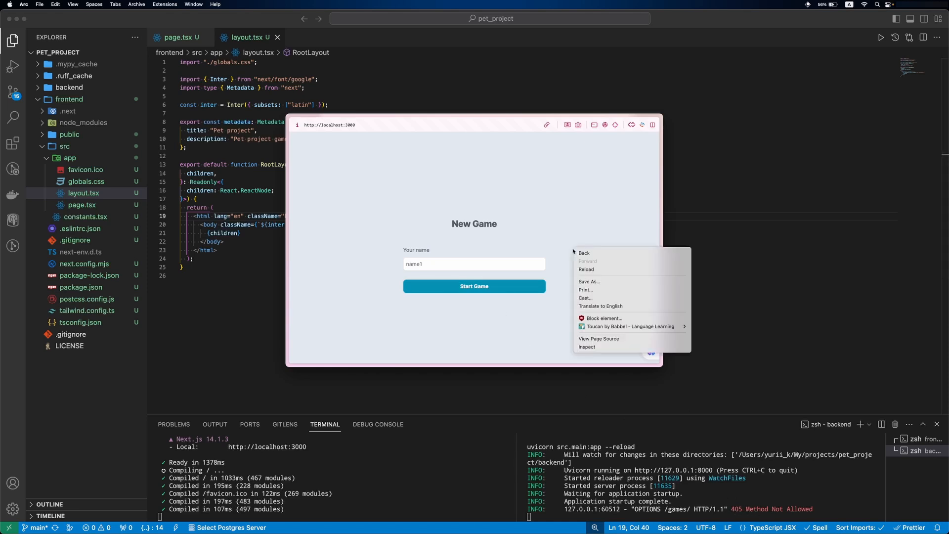
{"action": "left_click", "coordinate": [586, 347]}
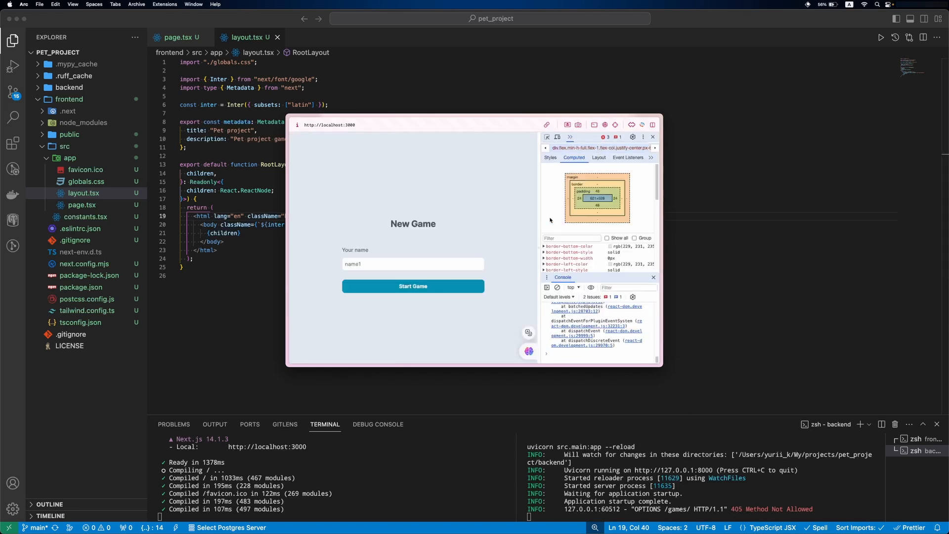
{"action": "left_click", "coordinate": [570, 136]}
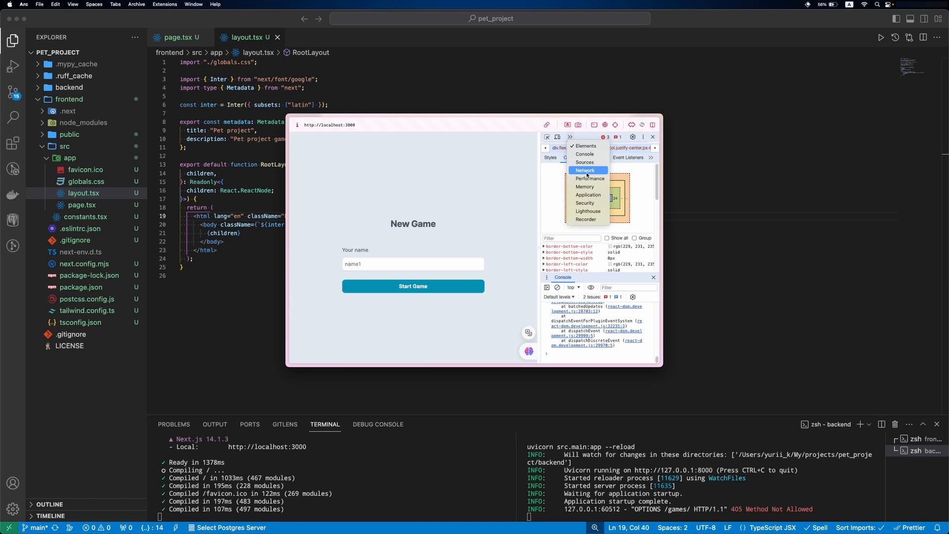
{"action": "left_click", "coordinate": [584, 170]}
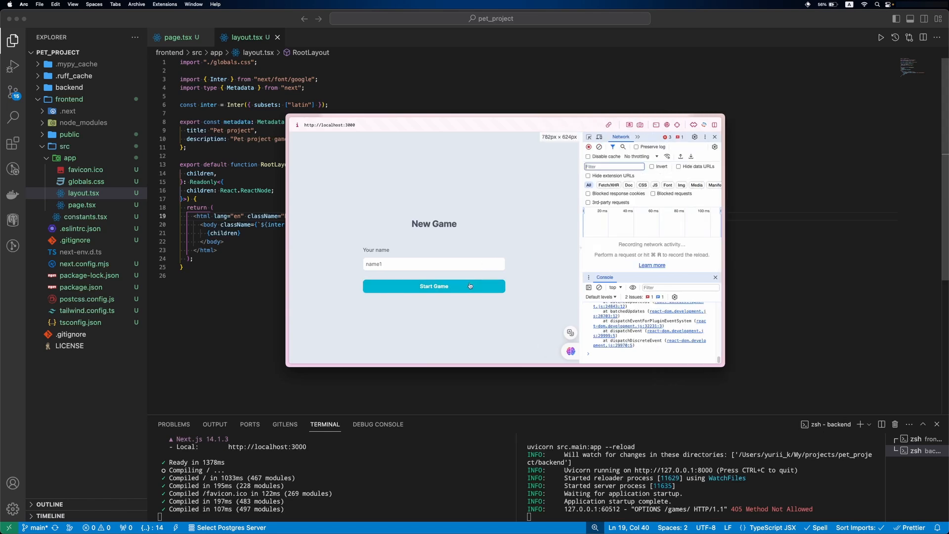
{"action": "left_click", "coordinate": [433, 286]}
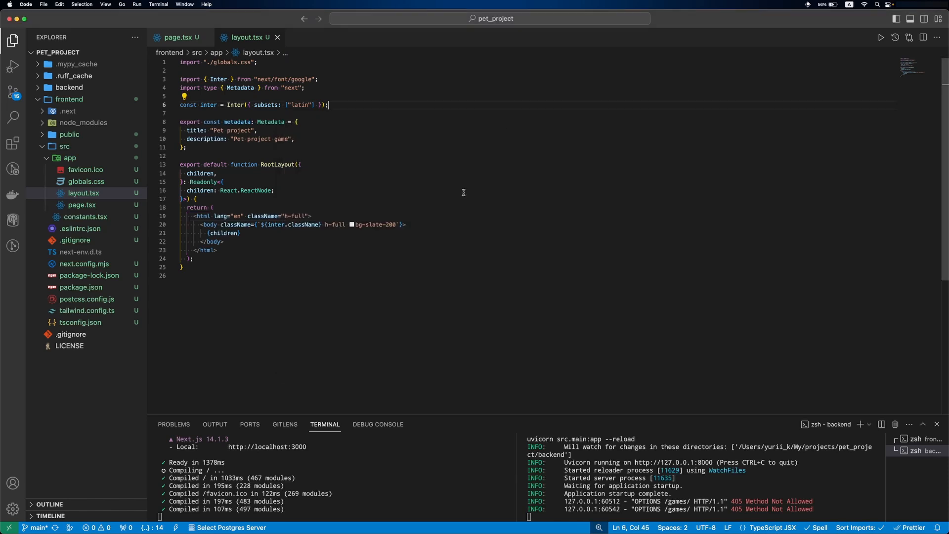
- Import CORSMiddleware in backend main.py and add it to the app with settings.ALLOWED_ORIGINS
{"action": "left_click", "coordinate": [68, 87]}
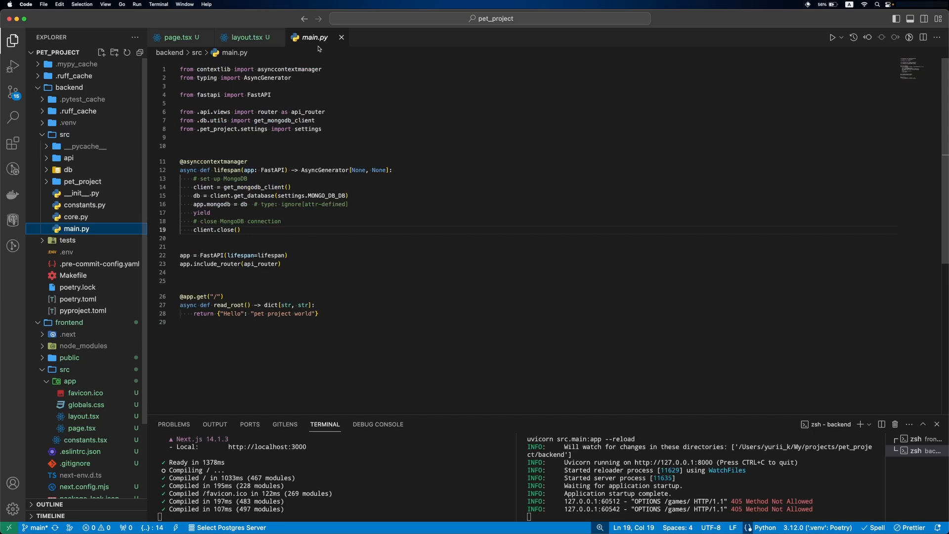
{"action": "type", "text": "from fastapi.middleware.cors import CORSMiddleware"}
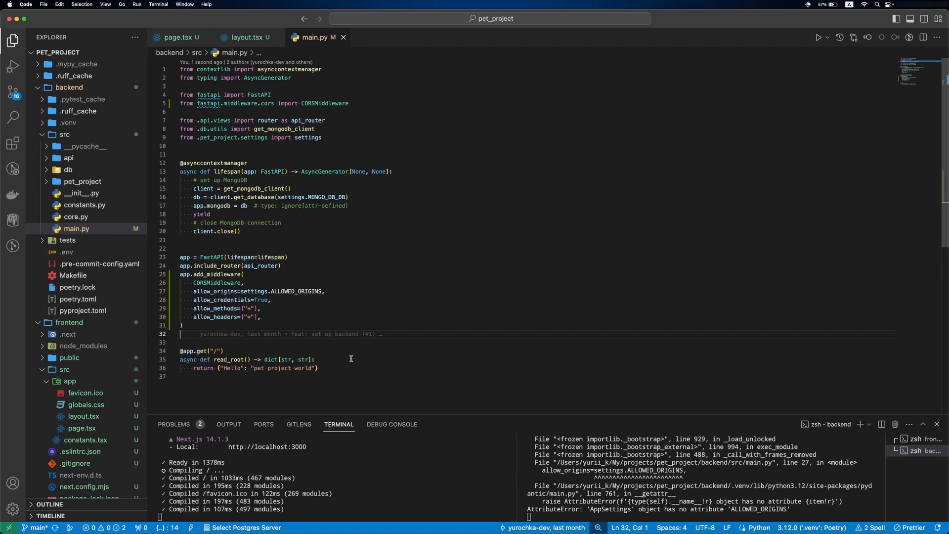
- Declare ALLOWED_ORIGINS: list[str] in settings.py and add app_ALLOWED_ORIGINS with both localhost:3000 URLs to .env
{"action": "left_click", "coordinate": [86, 216]}
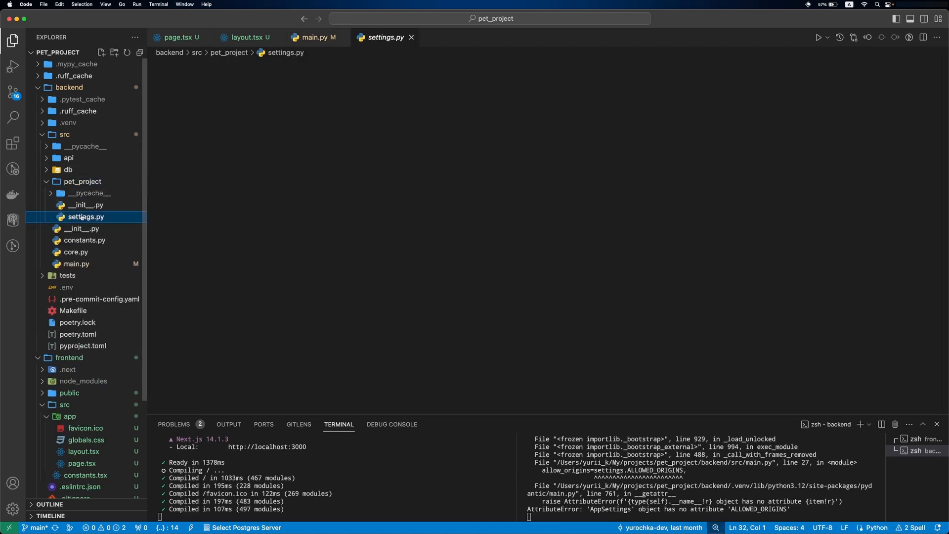
{"action": "left_click", "coordinate": [85, 217]}
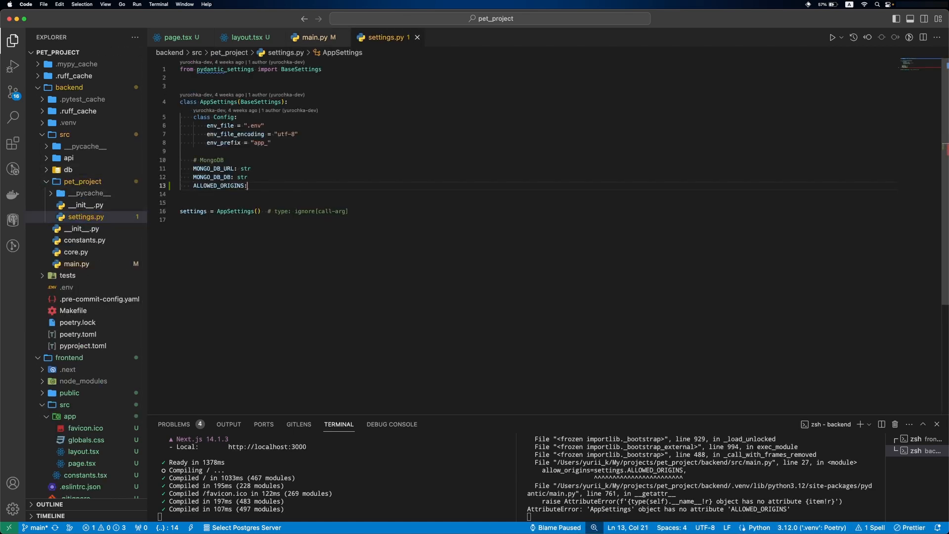
{"action": "type", "text": "list[str]"}
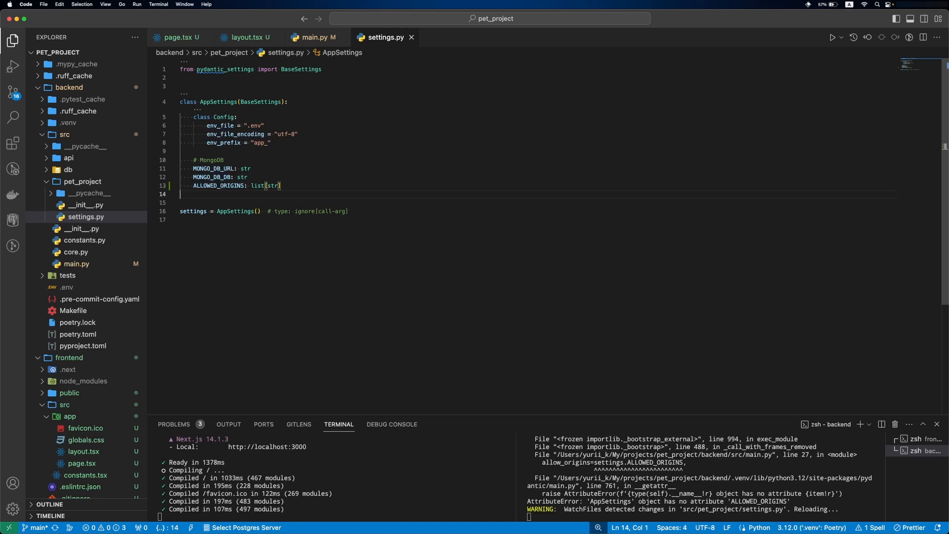
{"action": "left_click", "coordinate": [67, 286]}
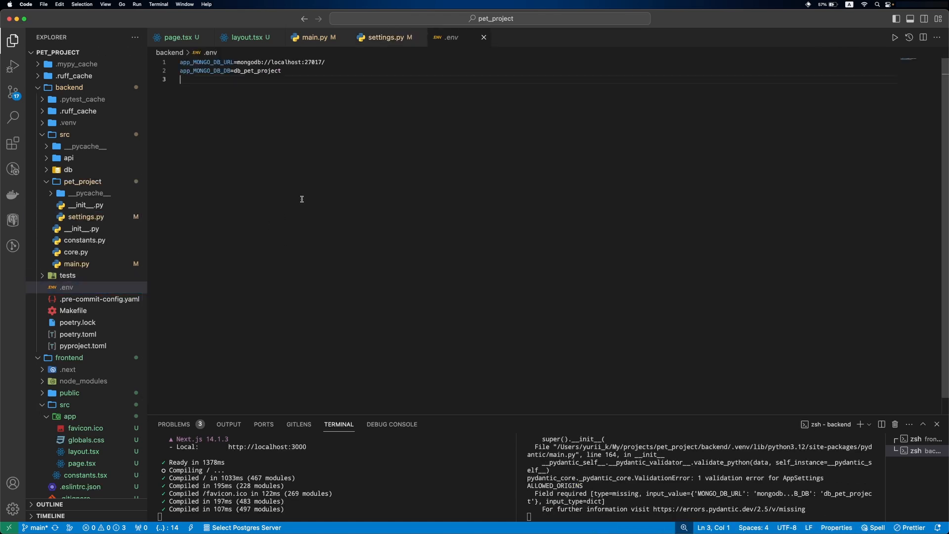
{"action": "type", "text": "app_ALLOWED_ORIGINS=[\"http://localhost:3000\", \"http://127.0.0.1:3000\"]"}
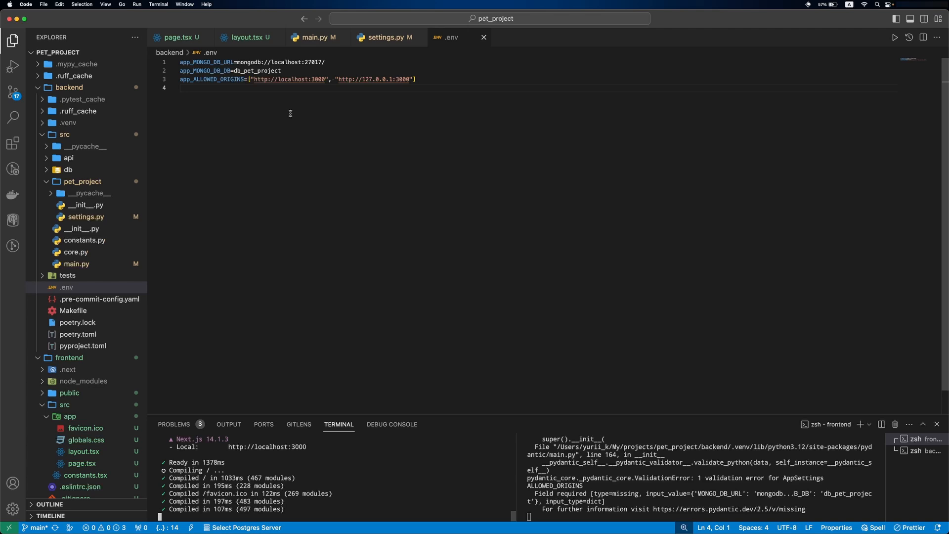
{"action": "mouse_move", "coordinate": [580, 471]}
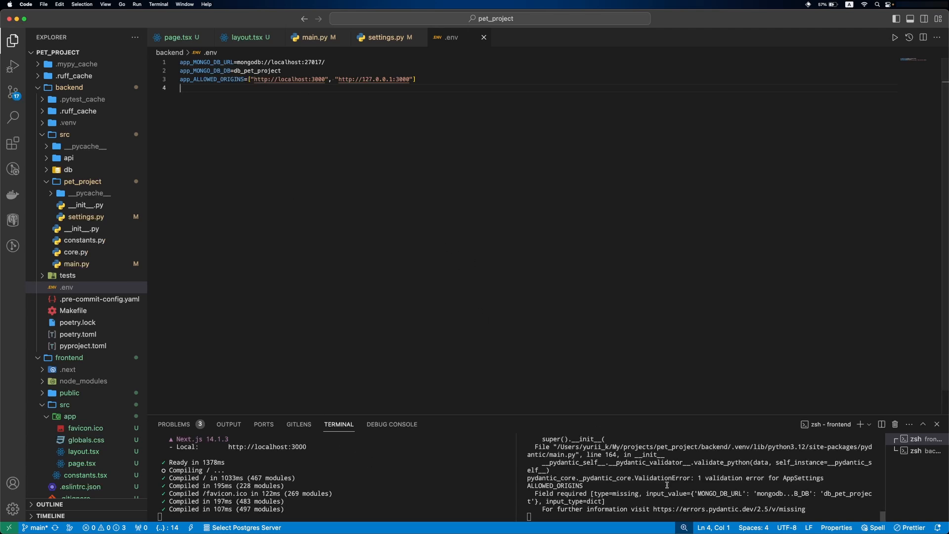
- Rerun the backend server with make run and return to the editor tabs
{"action": "left_click", "coordinate": [921, 450]}
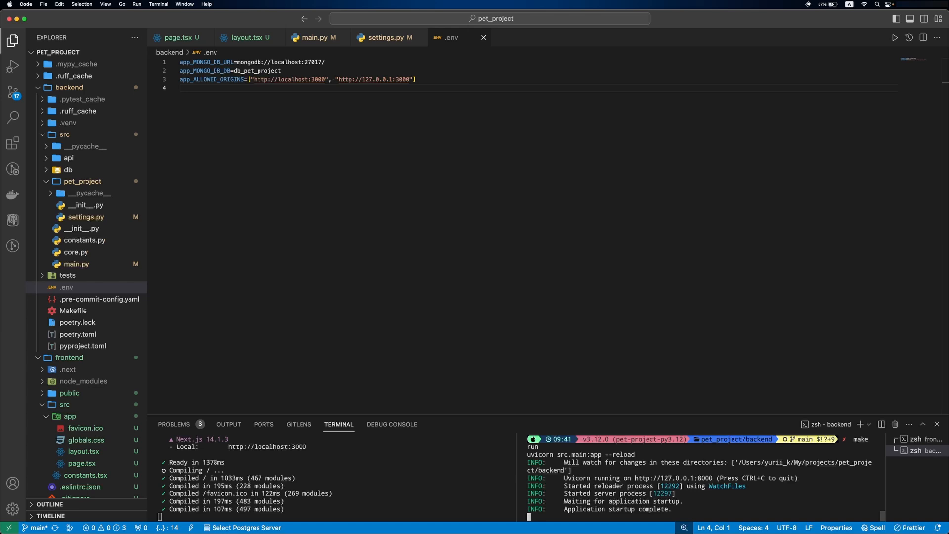
{"action": "left_click", "coordinate": [383, 37]}
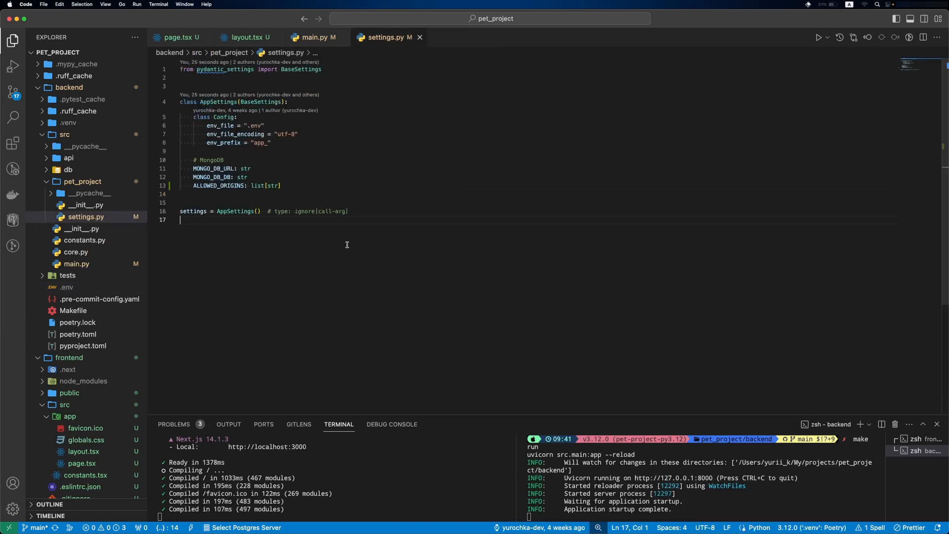
{"action": "left_click", "coordinate": [314, 36]}
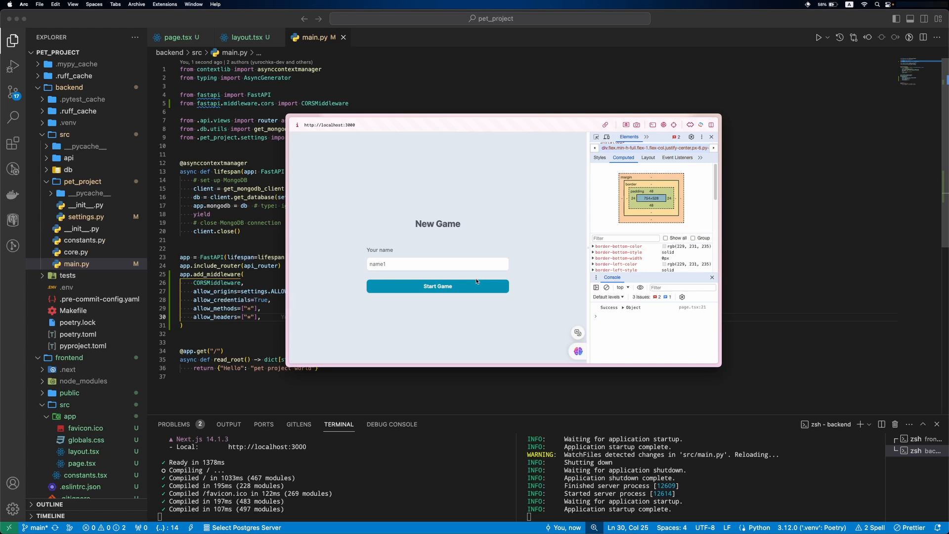
- Inspect the returned game in the console and fetch it by id via the docs' Get Game endpoint
{"action": "left_click", "coordinate": [437, 286]}
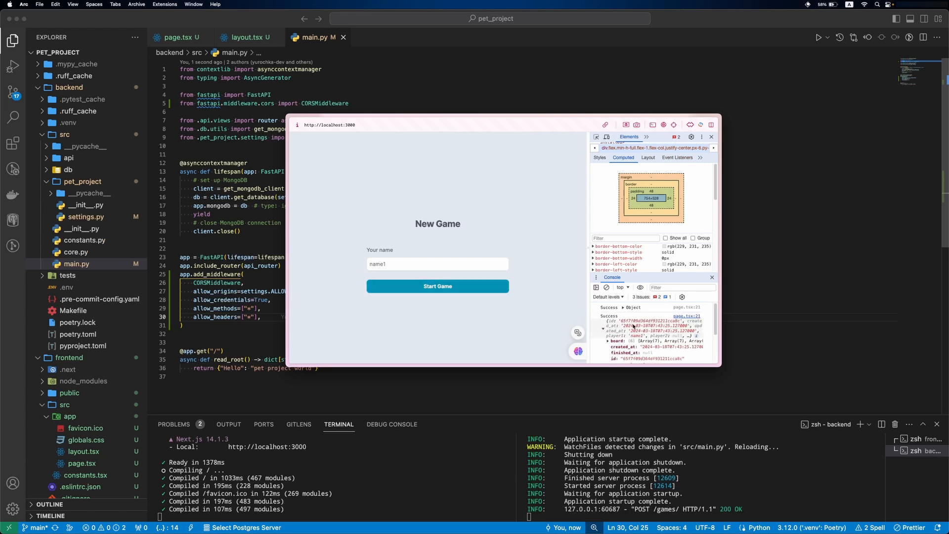
{"action": "mouse_move", "coordinate": [561, 218]}
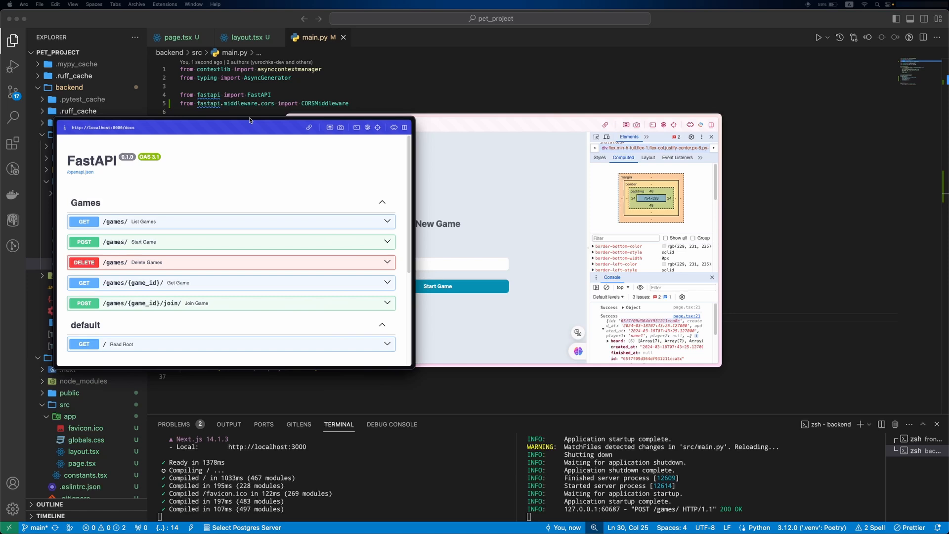
{"action": "left_click", "coordinate": [231, 282]}
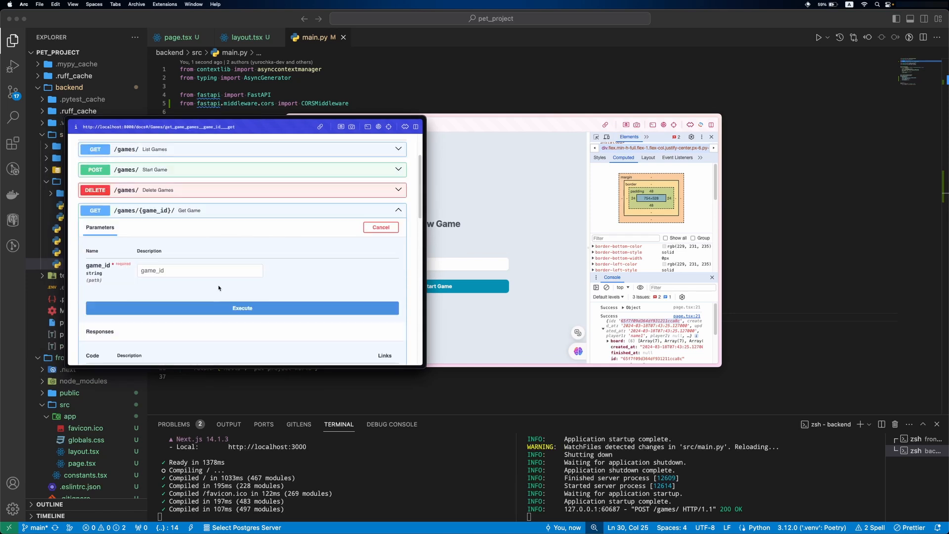
{"action": "left_click", "coordinate": [241, 307]}
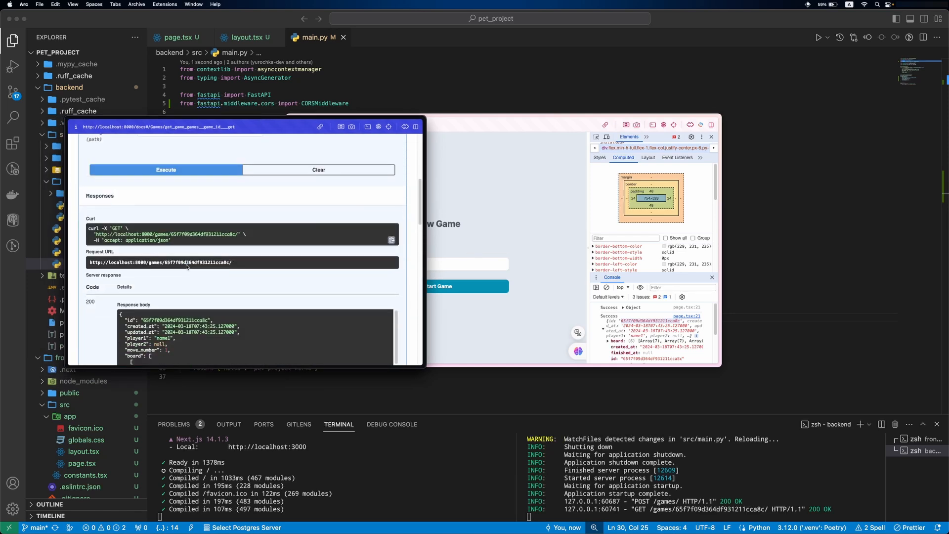
{"action": "scroll", "scroll_direction": "down", "scroll_amount": 3}
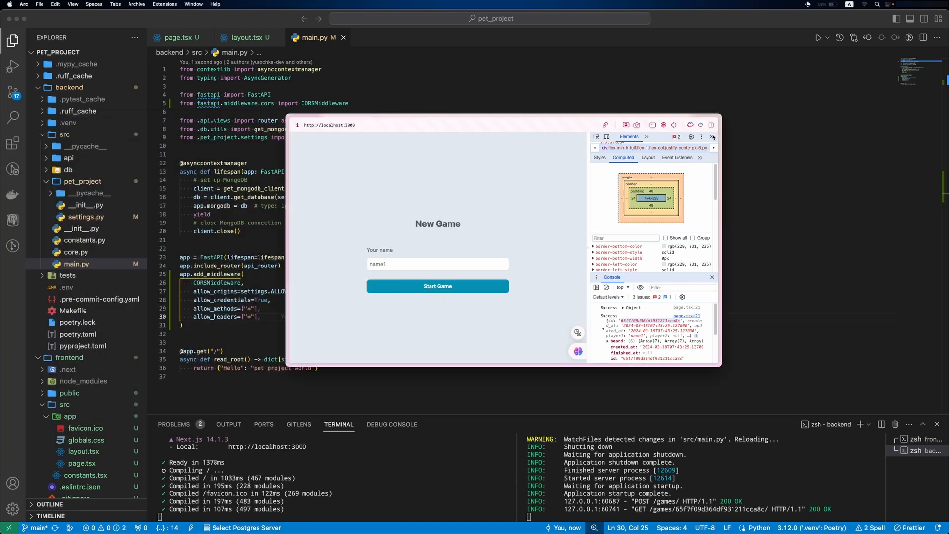
{"action": "left_click", "coordinate": [711, 136]}
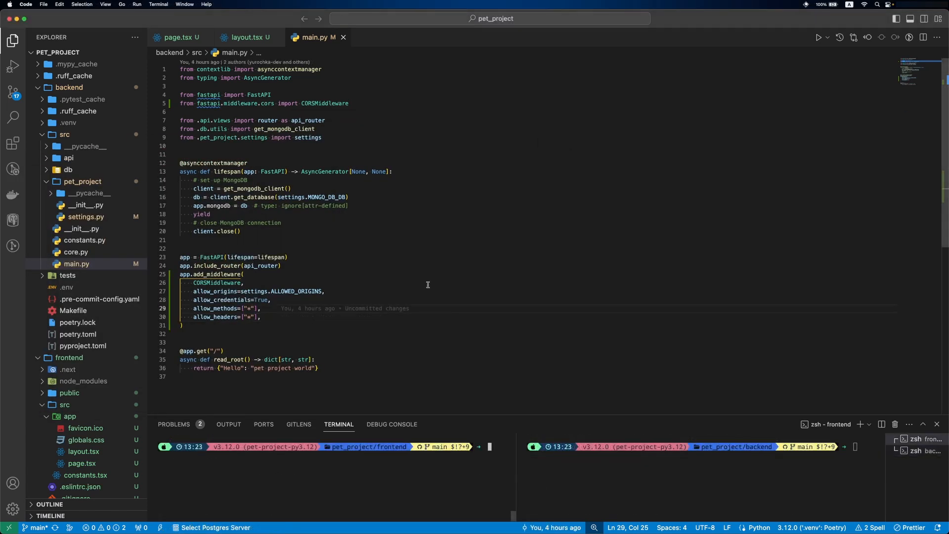
- Create app/games/[id]/page.tsx with the GameData interface, then browse backend/src/api
{"action": "left_click", "coordinate": [343, 37]}
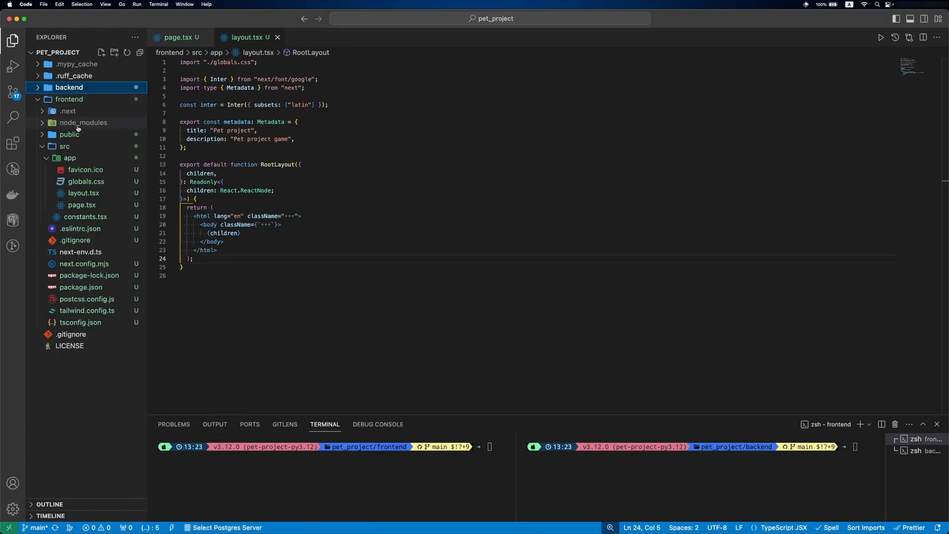
{"action": "left_click", "coordinate": [70, 157]}
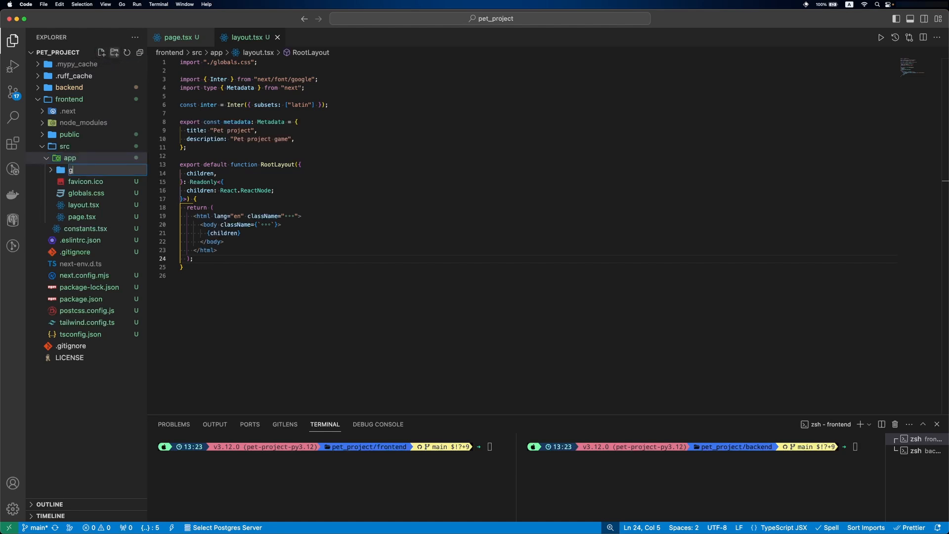
{"action": "type", "text": "ames/[id]"}
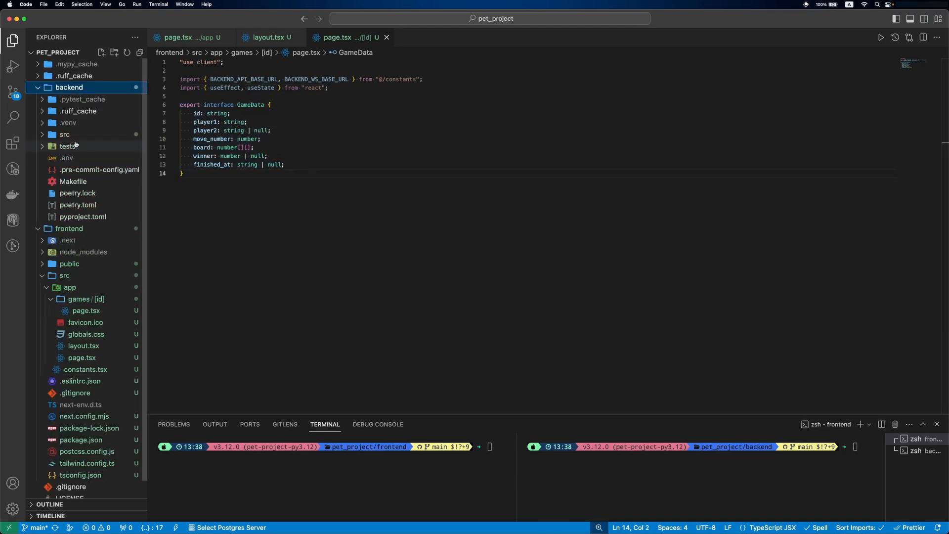
{"action": "left_click", "coordinate": [64, 133]}
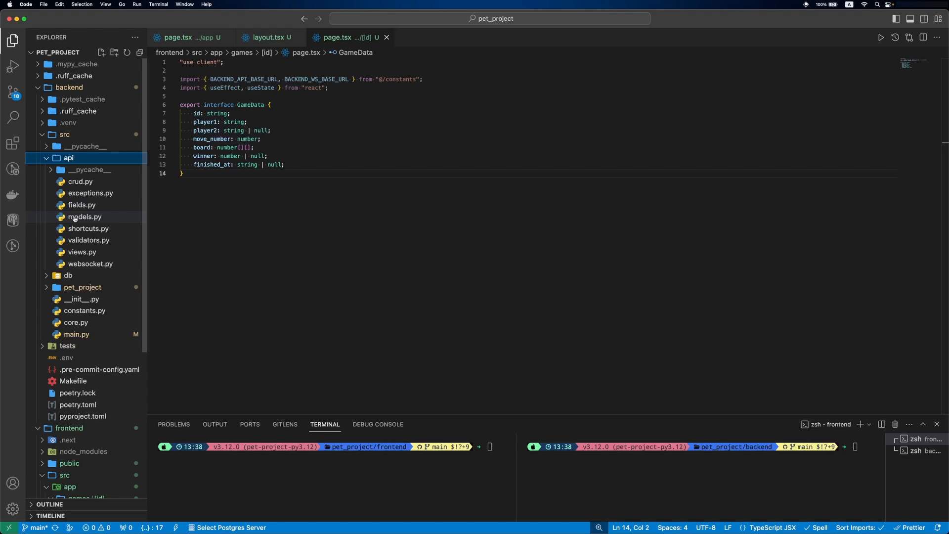
{"action": "left_click", "coordinate": [85, 217]}
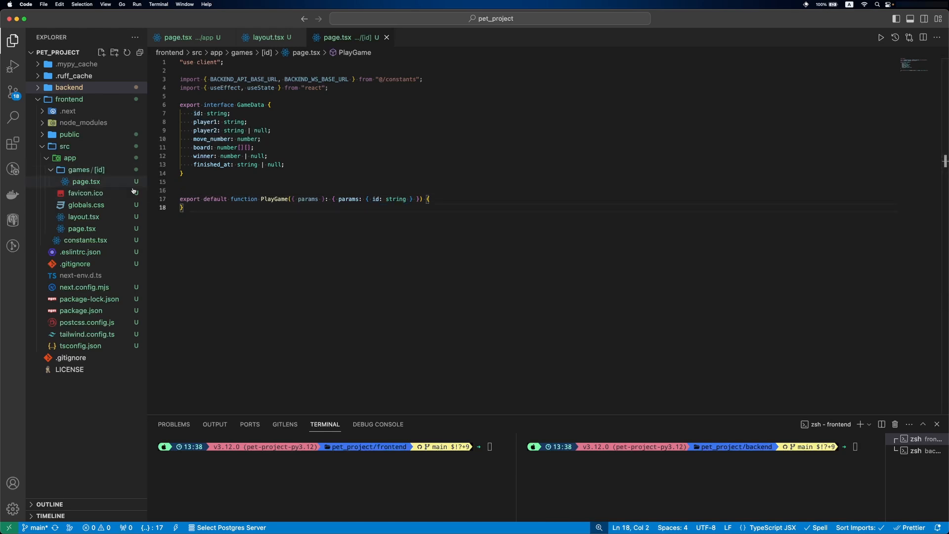
- Add game data state and a useEffect opening a WebSocket with open and message listeners
{"action": "type", "text": "const [data, setData] = useState<GameData | null>(null);"}
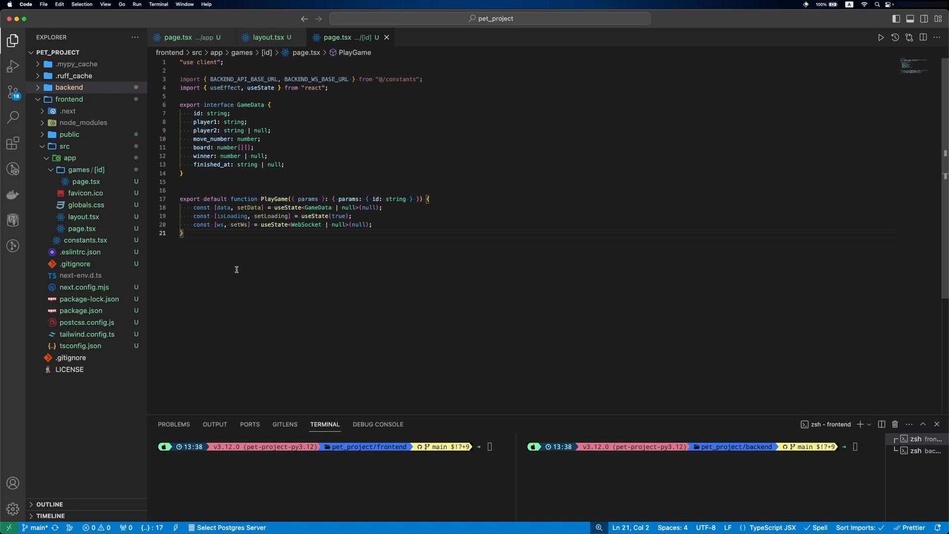
{"action": "type", "text": "useEffect(() => {"}
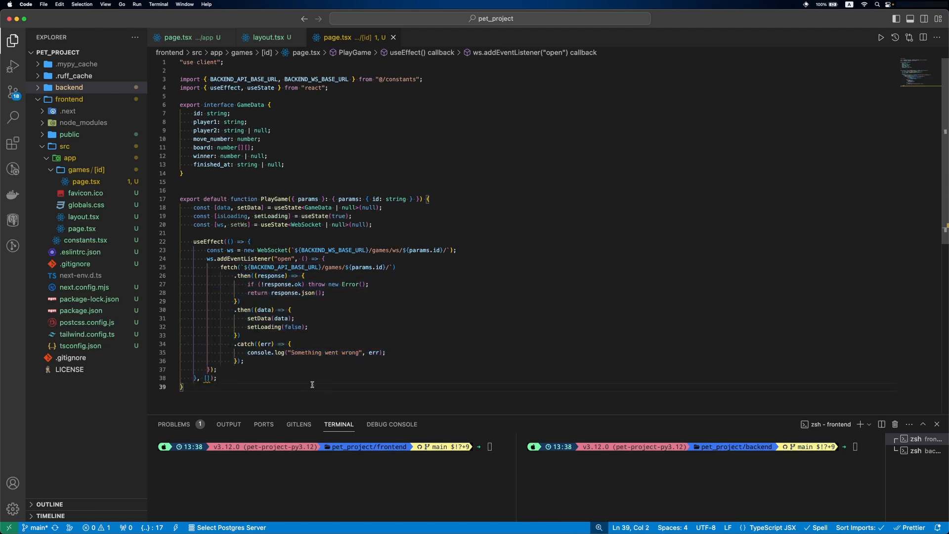
{"action": "left_click", "coordinate": [297, 386]}
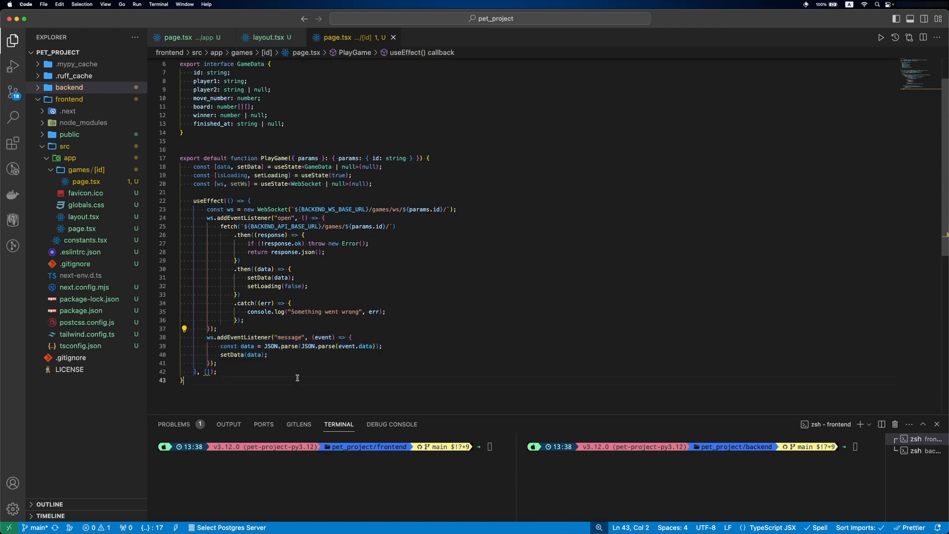
{"action": "left_click", "coordinate": [298, 384]}
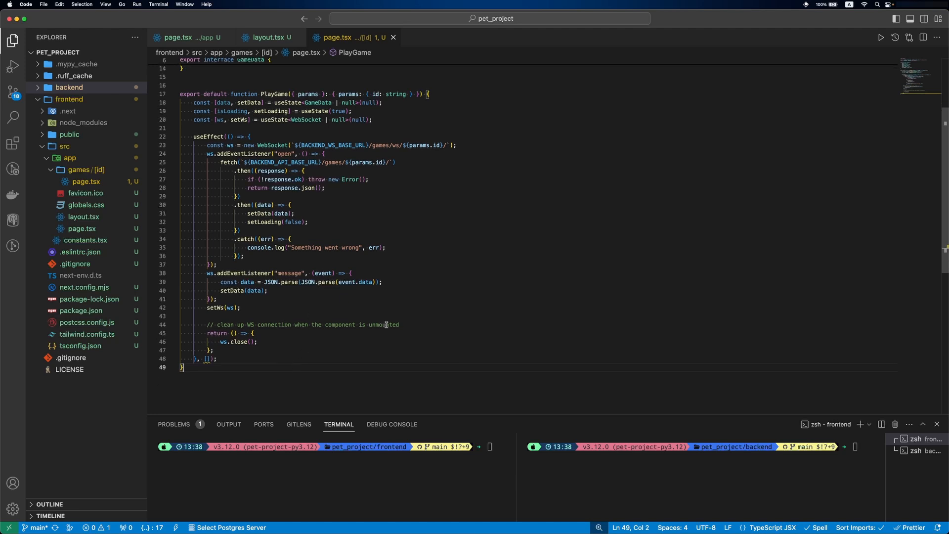
- Return loading and no-data placeholders and render GameInfo with the game data
{"action": "type", "text": "if (isLoading) return <div className=\"text-black\">loading...</div>;"}
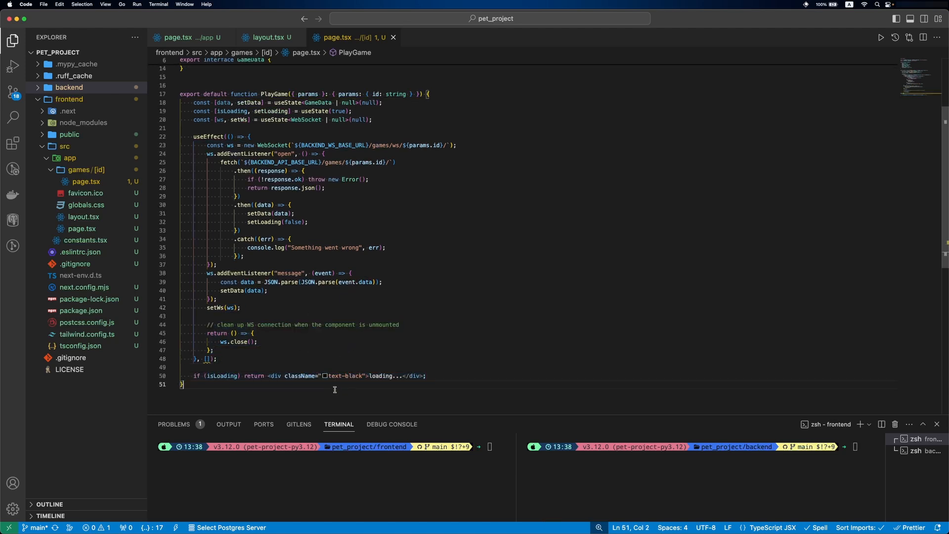
{"action": "type", "text": "if (!data) return <div className=\"text-black\">no data</div>;"}
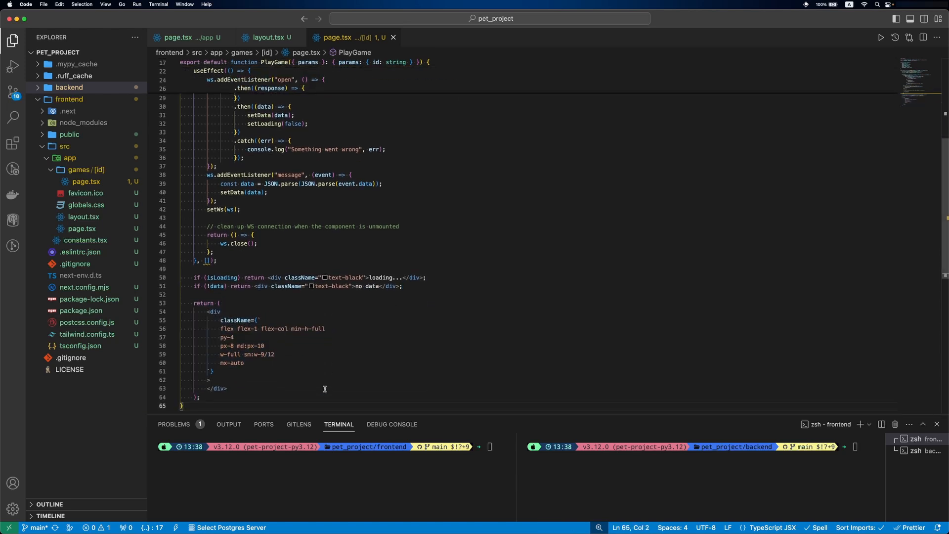
{"action": "type", "text": "<GameInfo gameData={data} />"}
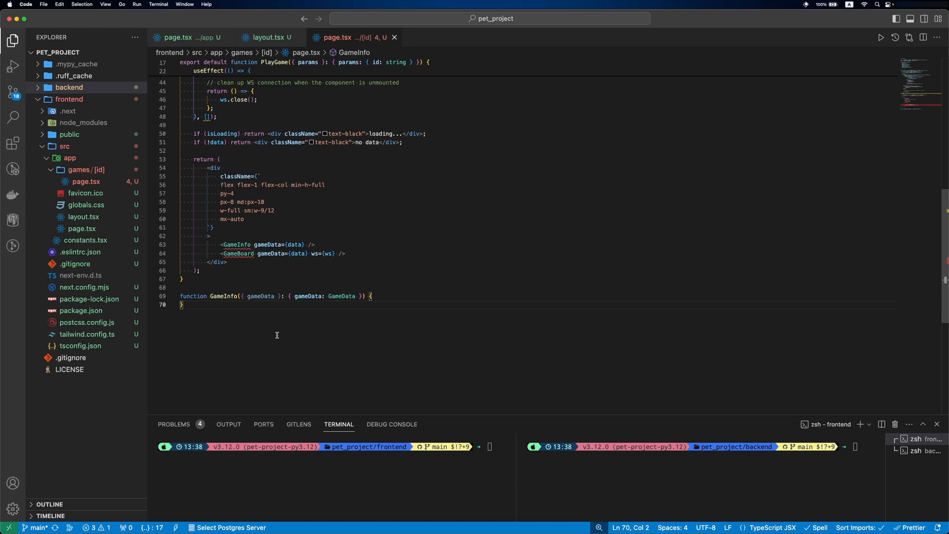
- Write GameInfo, GameBoard and GameBoardCell with red, yellow or green Tailwind cell colours
{"action": "type", "text": "let humanFinishedAt = null;"}
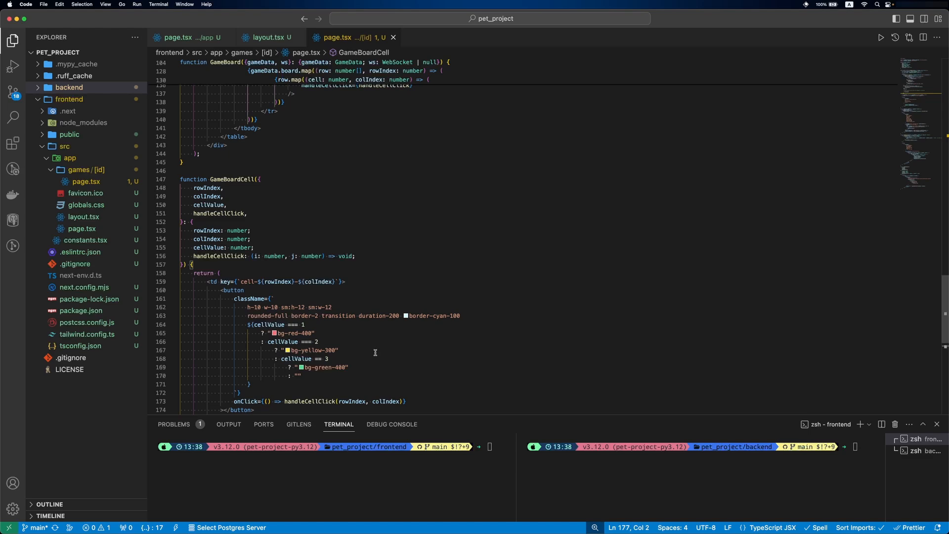
{"action": "scroll", "scroll_direction": "up", "scroll_amount": 3}
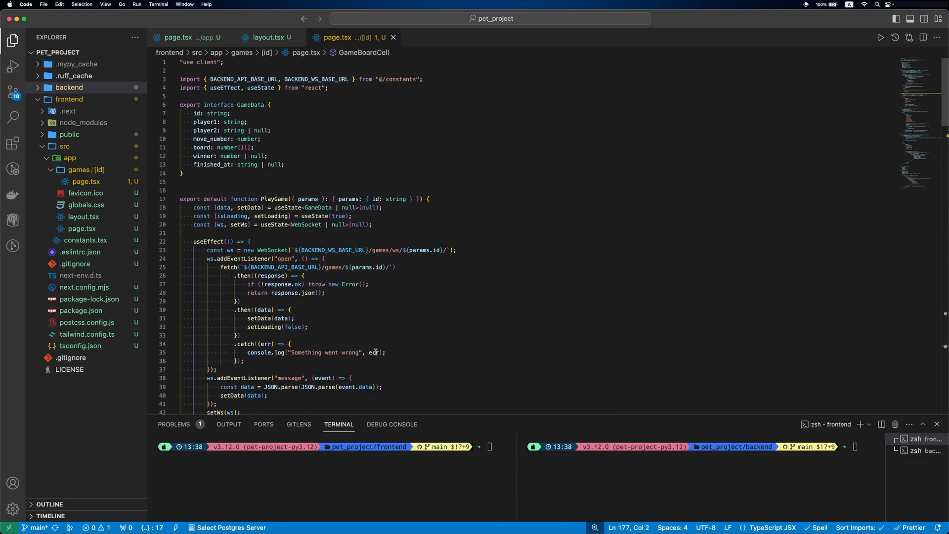
- Review router.push in app/page.tsx and start the frontend with npm run dev
{"action": "left_click", "coordinate": [178, 36]}
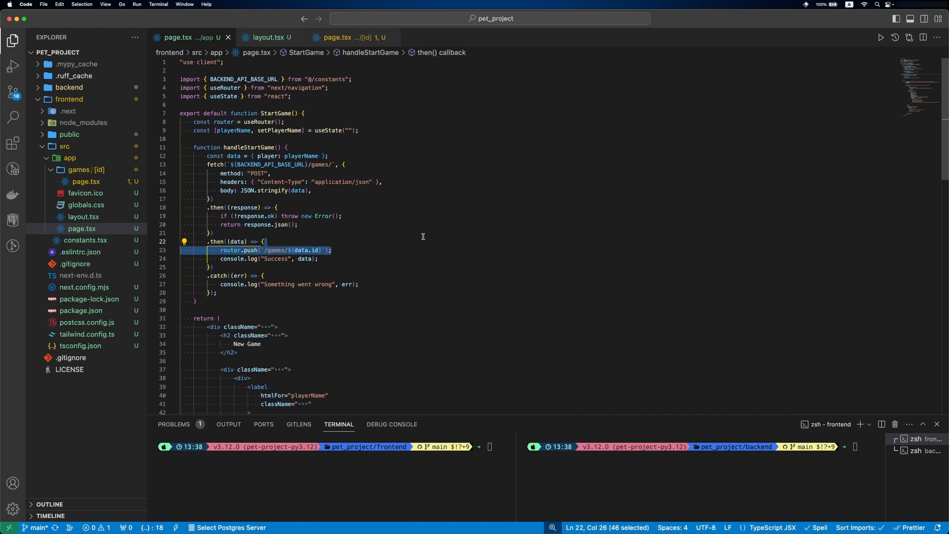
{"action": "left_click", "coordinate": [339, 36]}
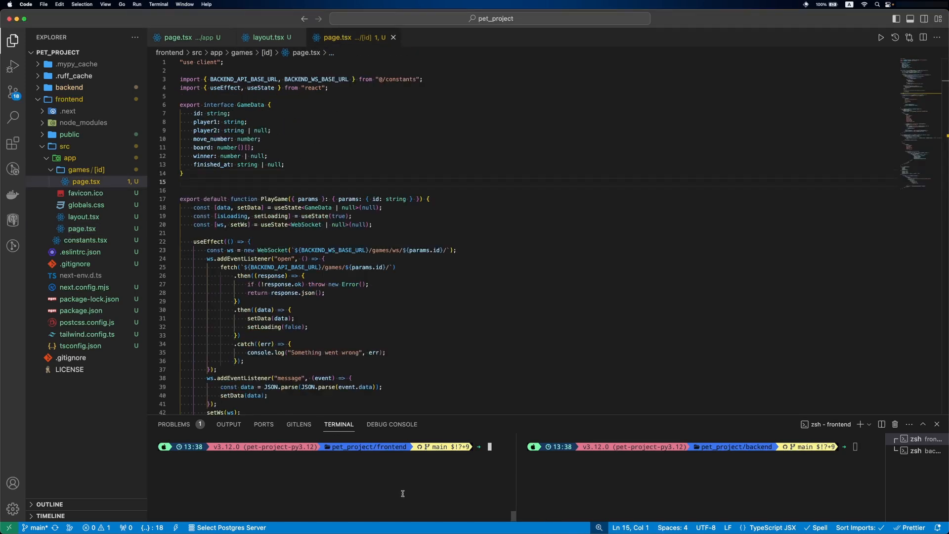
{"action": "type", "text": "npm run dev"}
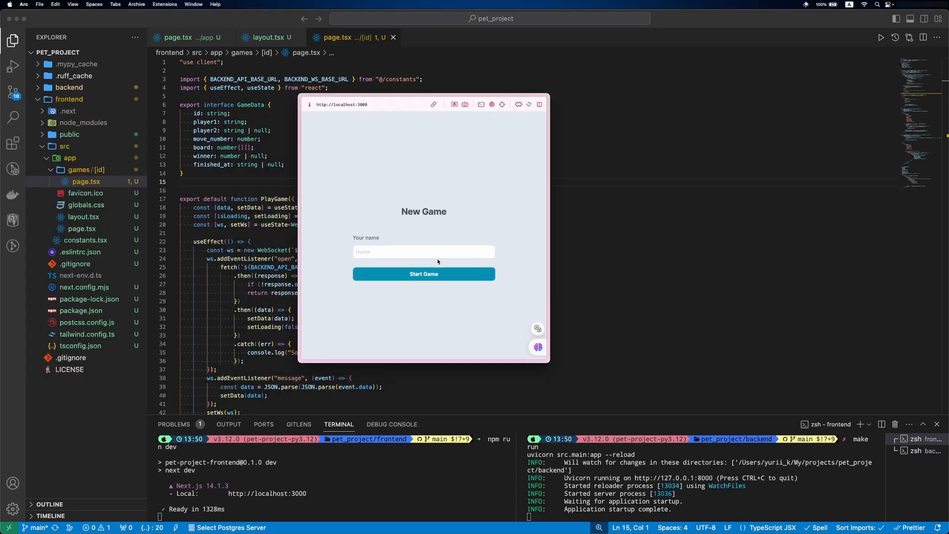
- Start a new game as name1 to reach the Connect4 BATTLE page
{"action": "type", "text": "name1"}
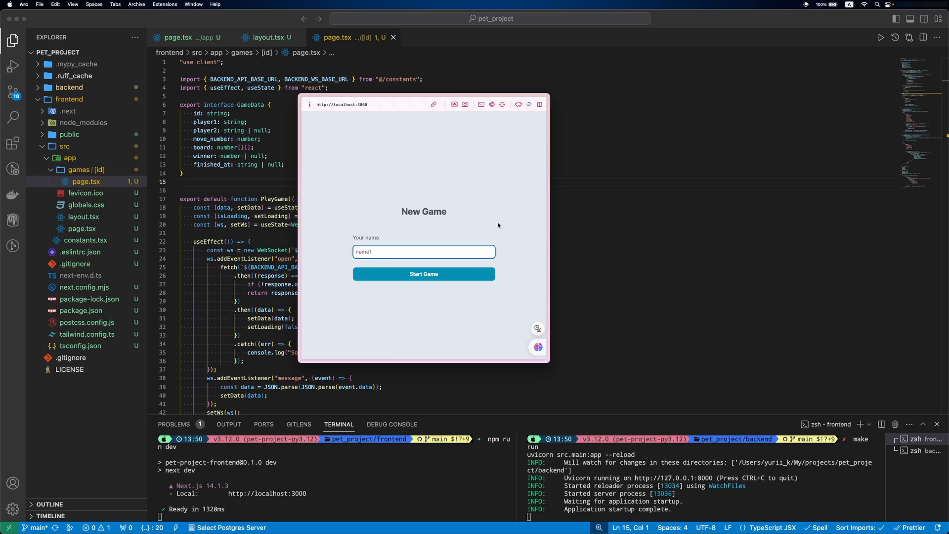
{"action": "left_click", "coordinate": [423, 274]}
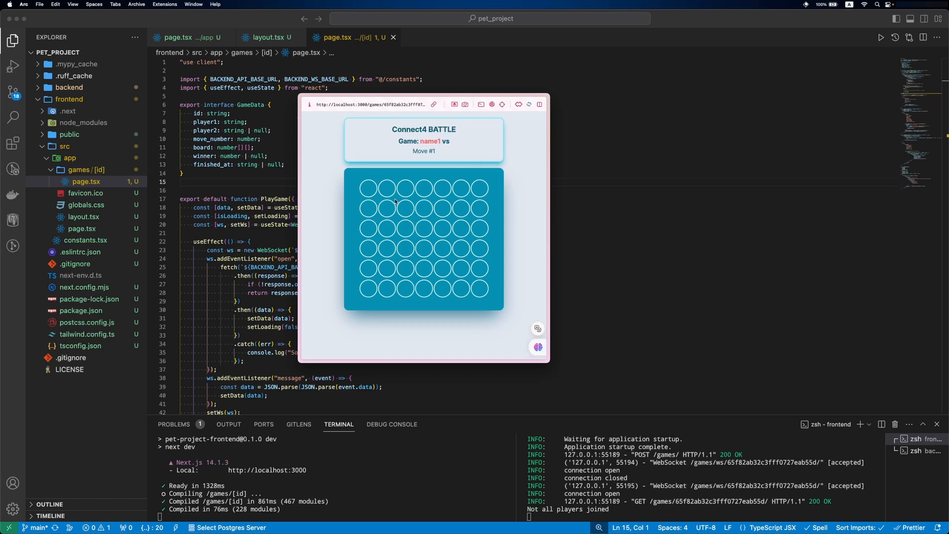
{"action": "mouse_move", "coordinate": [612, 511]}
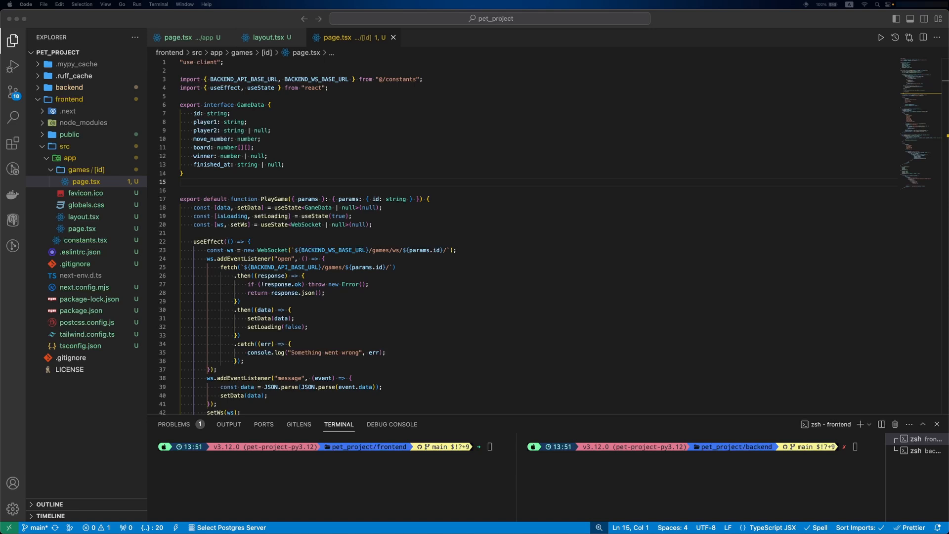
{"action": "mouse_move", "coordinate": [375, 208]}
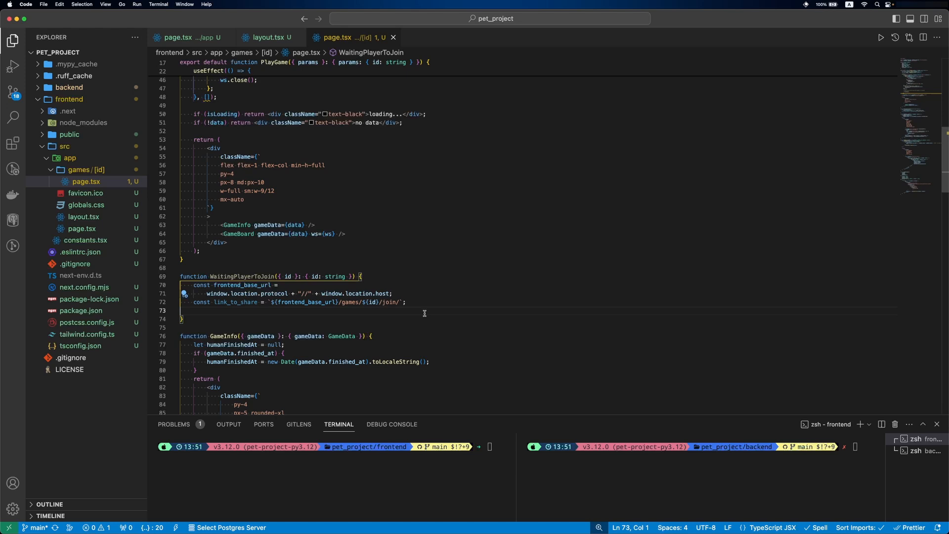
{"action": "mouse_move", "coordinate": [418, 293]}
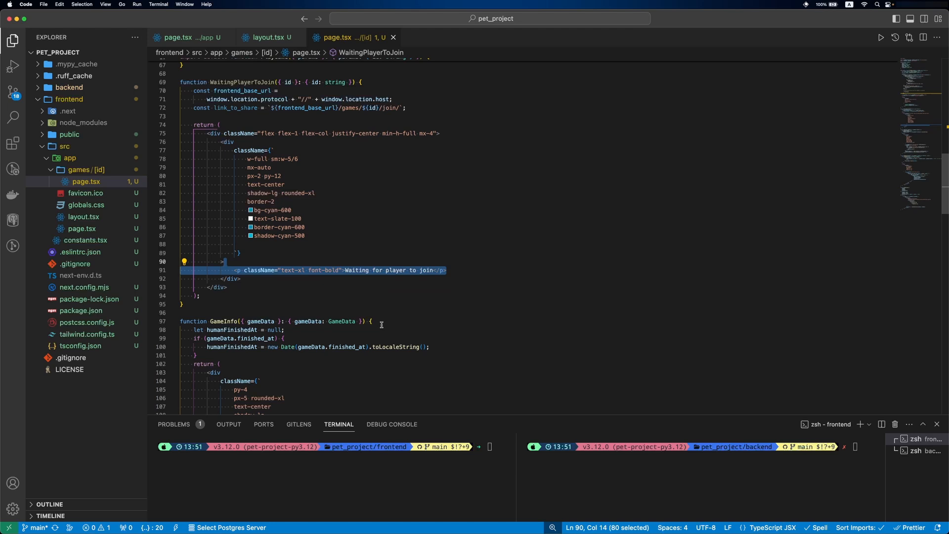
{"action": "mouse_move", "coordinate": [374, 310]}
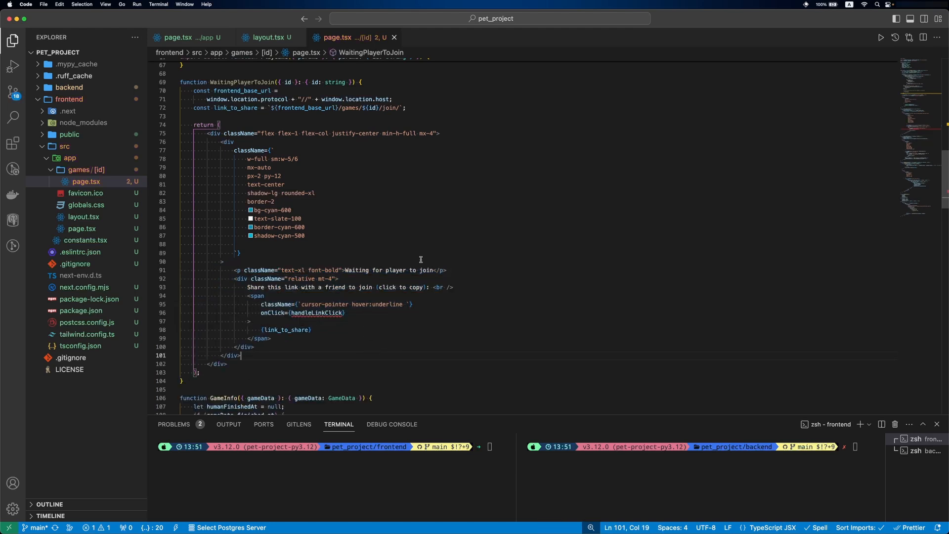
{"action": "mouse_move", "coordinate": [321, 354]}
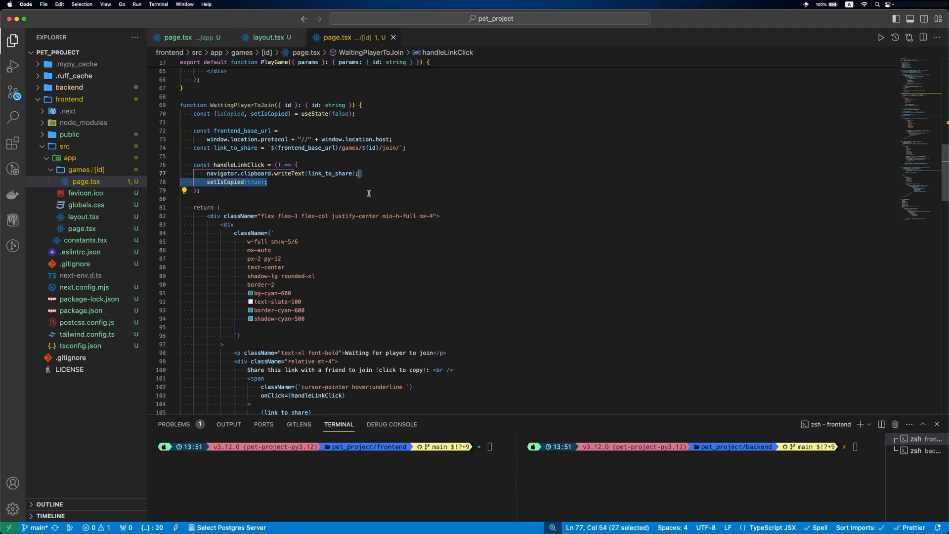
- Finish WaitingPlayerToJoin's handleLinkClick, resetting isCopied after 1000 ms via setTimeout
{"action": "type", "text": "setTimeout(() => setIsCopied(false), 1000);"}
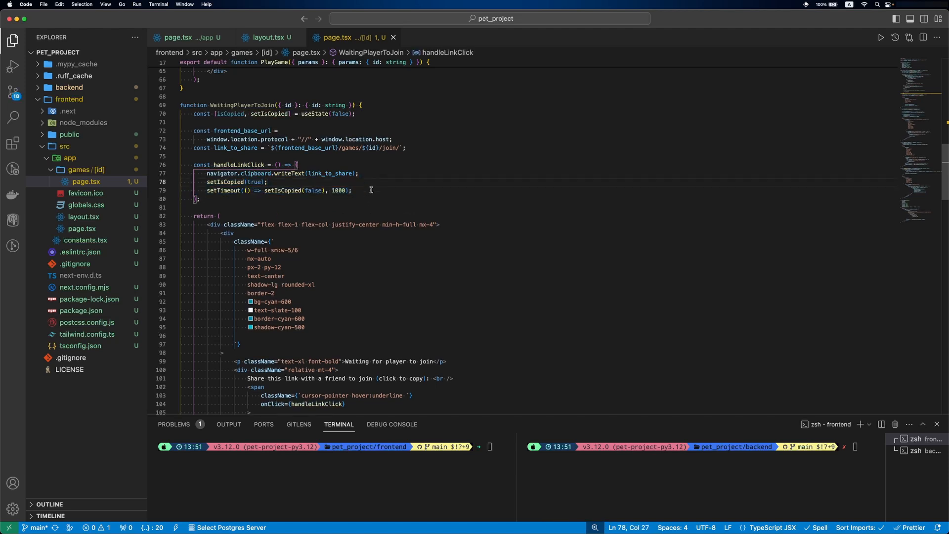
{"action": "scroll", "scroll_direction": "down", "scroll_amount": 3}
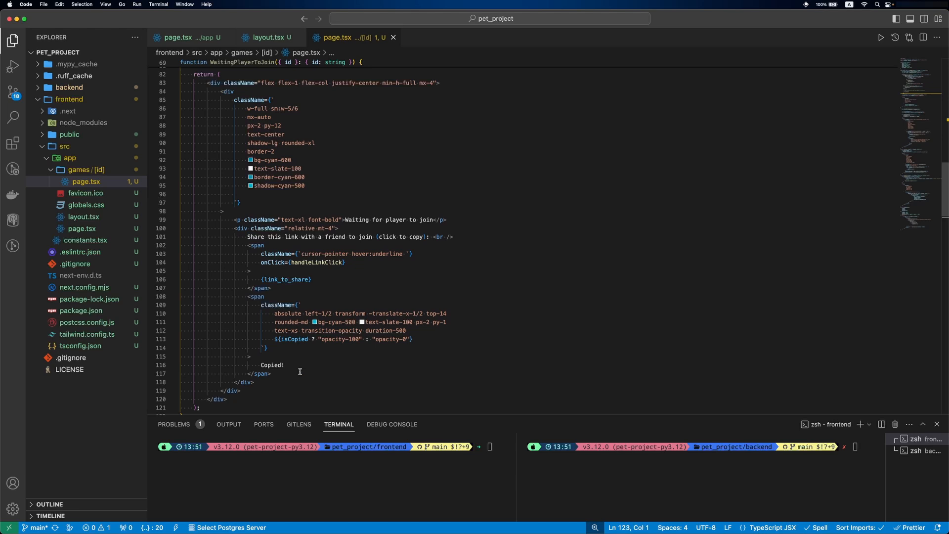
{"action": "scroll", "scroll_direction": "up", "scroll_amount": 3}
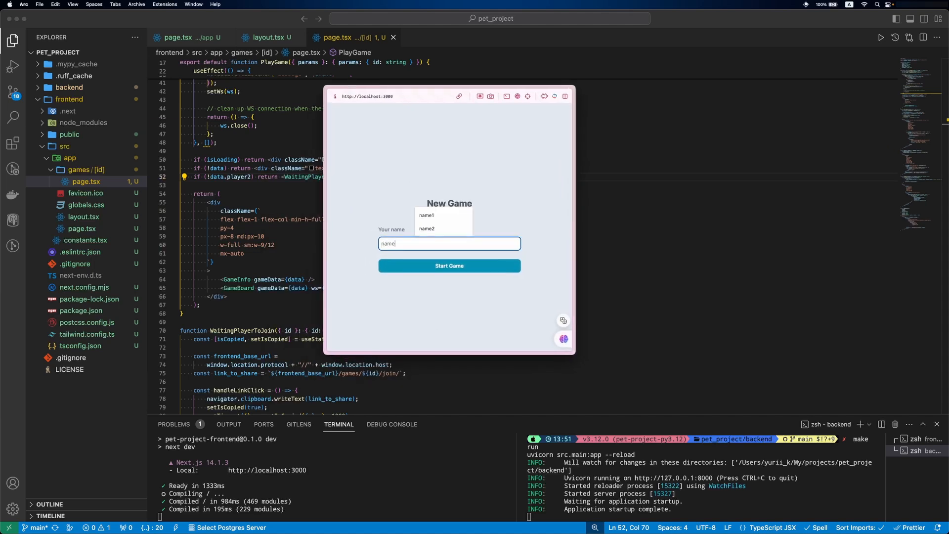
- Start a new game and view the Waiting for player to join card with its share link
{"action": "left_click", "coordinate": [448, 266]}
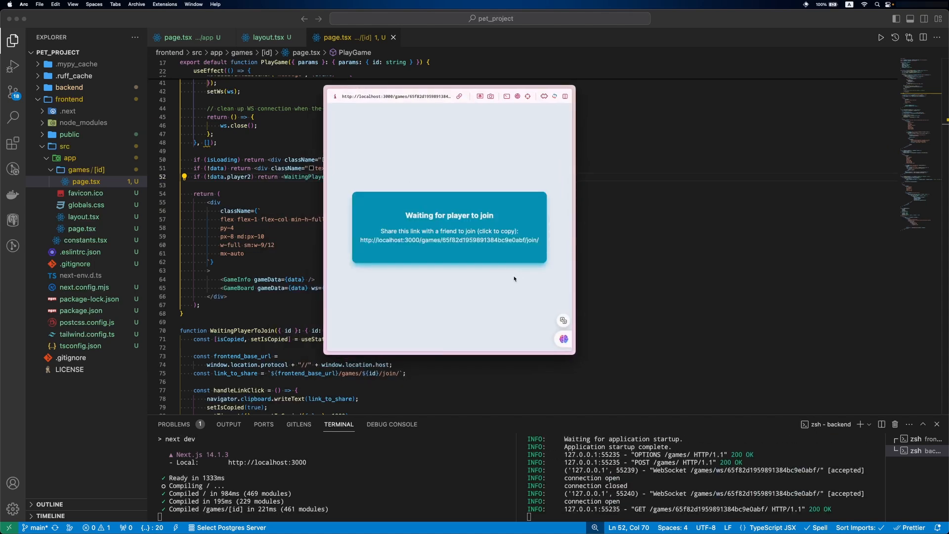
{"action": "left_click", "coordinate": [448, 239]}
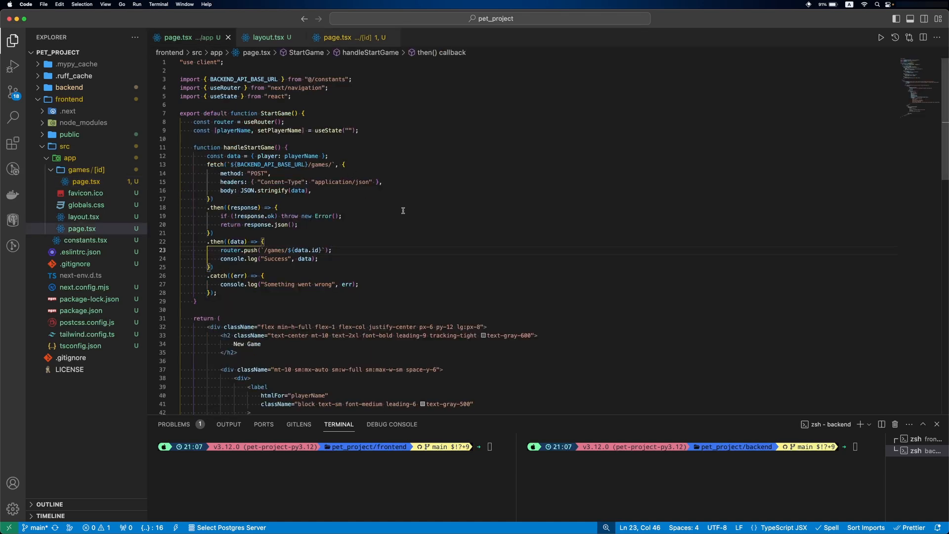
- Create src/components/buttons.tsx with a PetProjectButton taking label and onClickHandler, based on the Start Game JSX
{"action": "scroll", "scroll_direction": "down", "scroll_amount": 3}
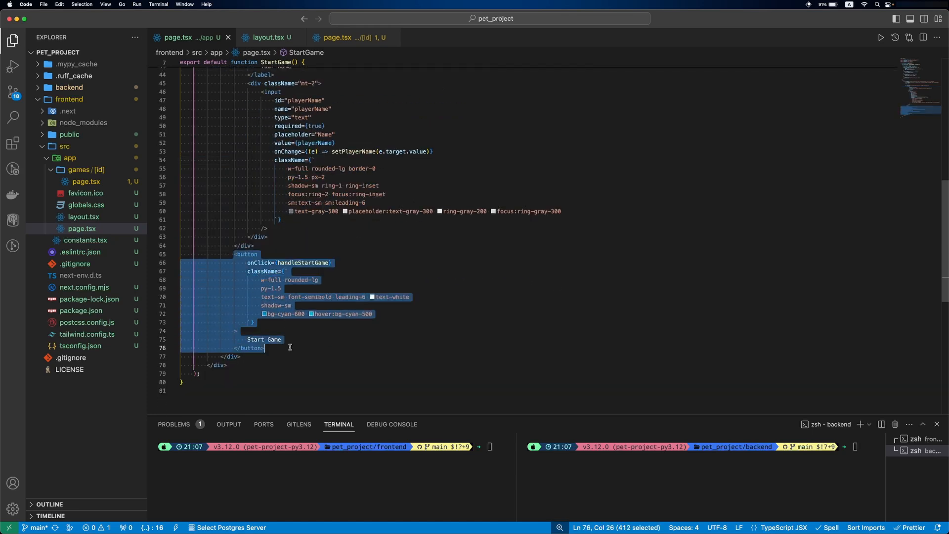
{"action": "left_click", "coordinate": [65, 147]}
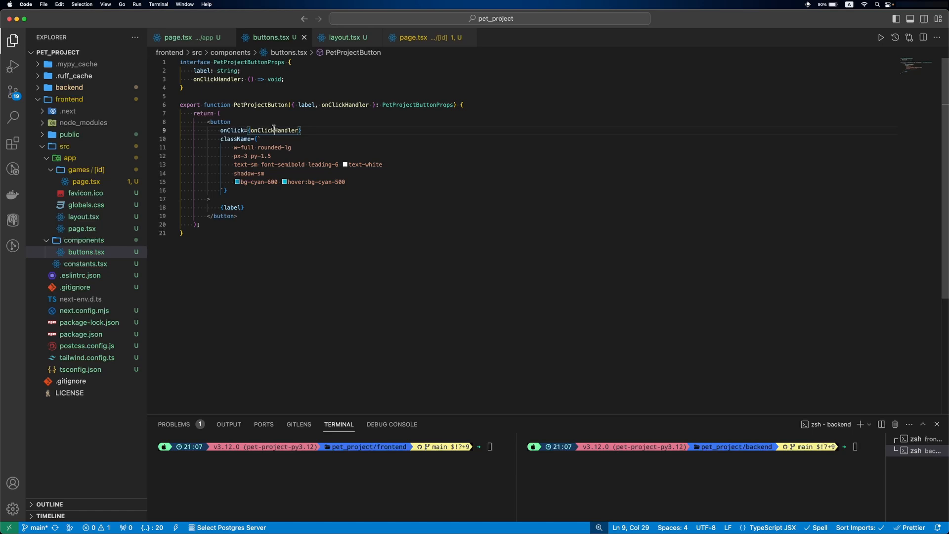
{"action": "left_click", "coordinate": [176, 37]}
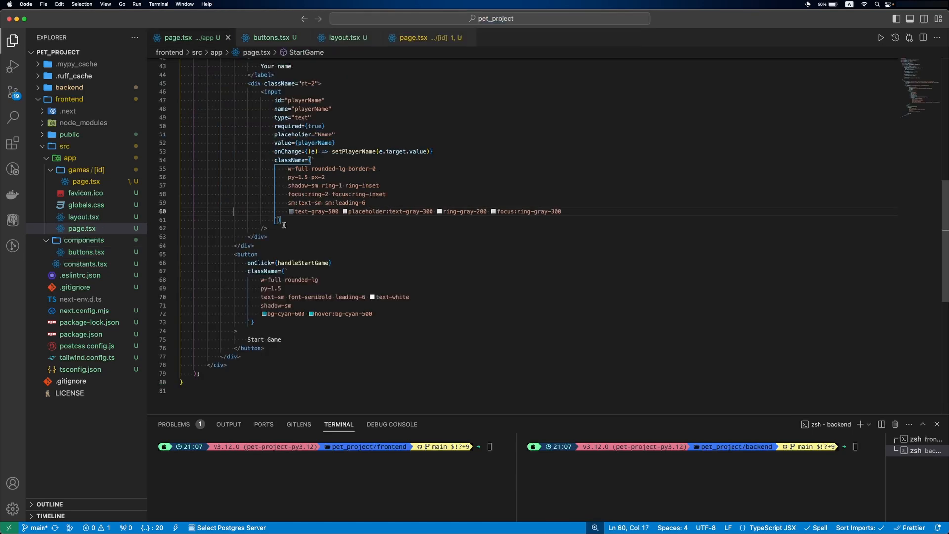
{"action": "left_click", "coordinate": [281, 339]}
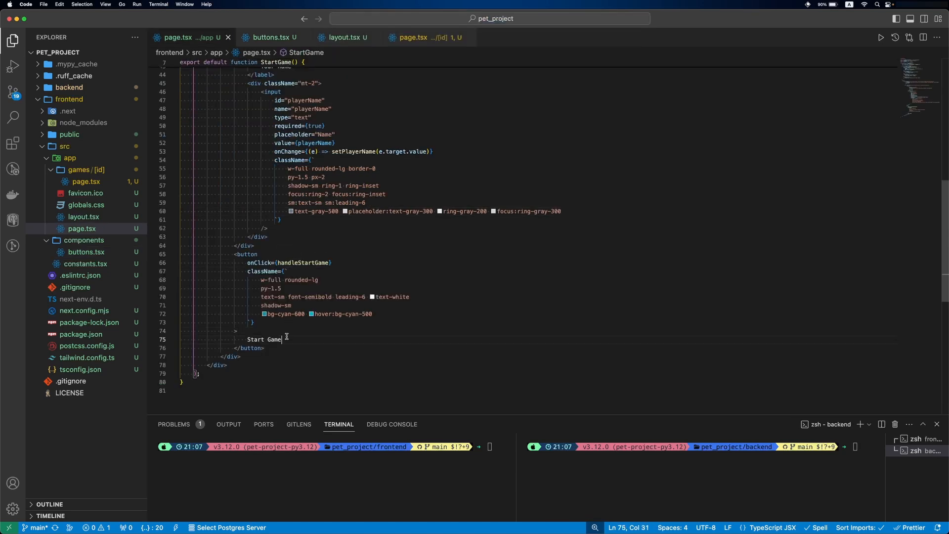
{"action": "left_click", "coordinate": [270, 37]}
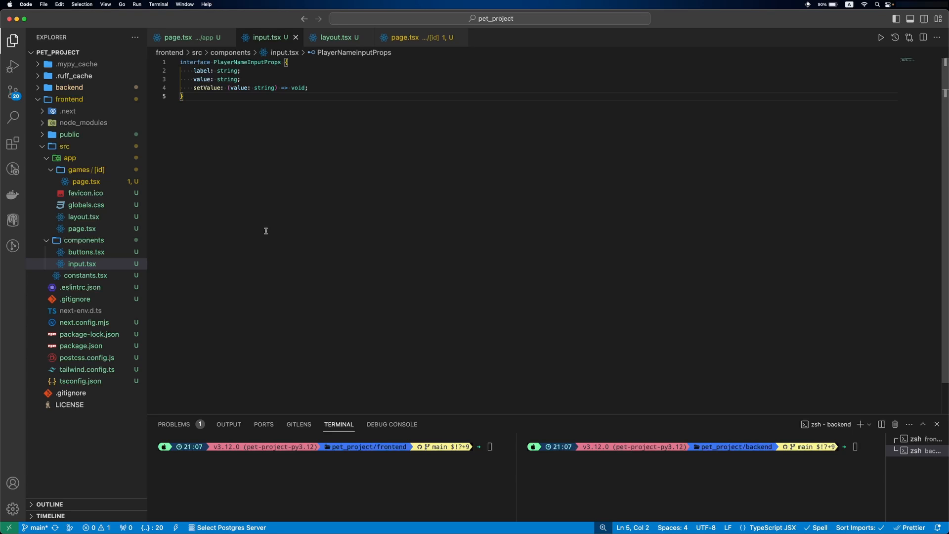
- Write PlayerNameInput in components/input.tsx with a labelled controlled name field, then return to app/page.tsx
{"action": "type", "text": "export function PlayerNameInput({"}
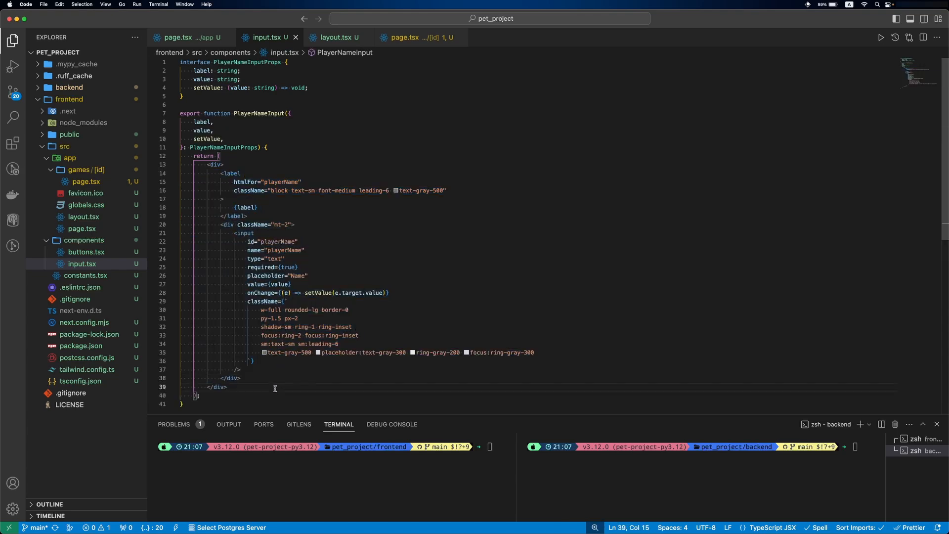
{"action": "left_click", "coordinate": [295, 37]}
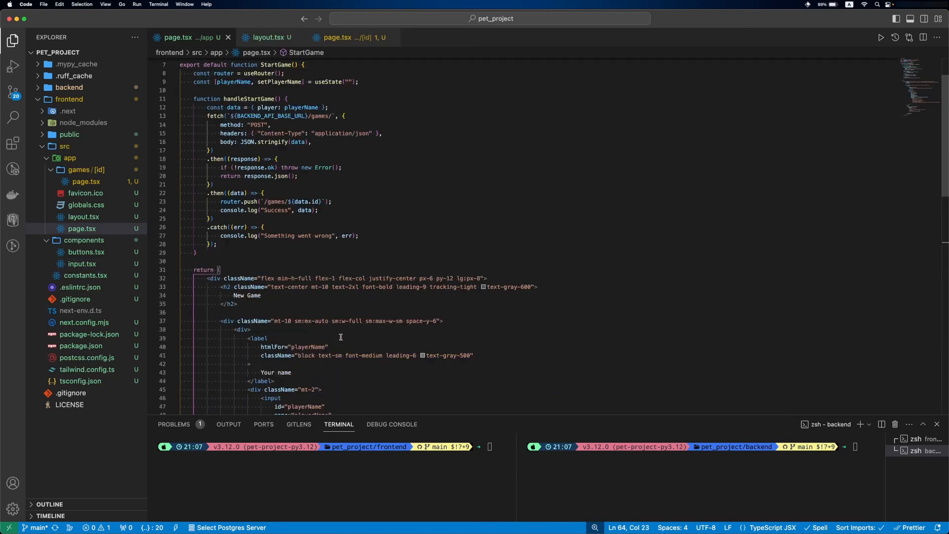
- Replace the inline name markup with <PetProjectButton label="Start Game" onClickHandler={...} /> and import both components
{"action": "scroll", "scroll_direction": "up", "scroll_amount": 3}
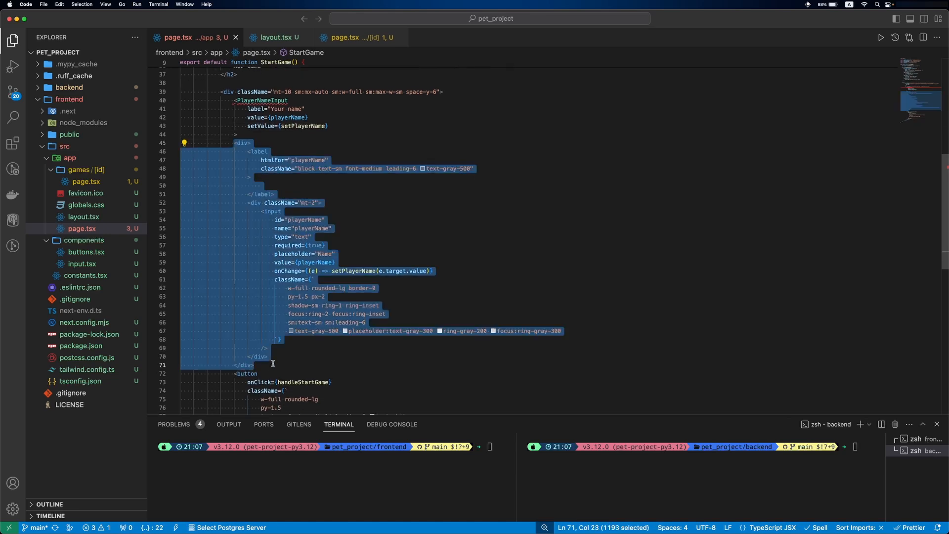
{"action": "key", "text": "Delete"}
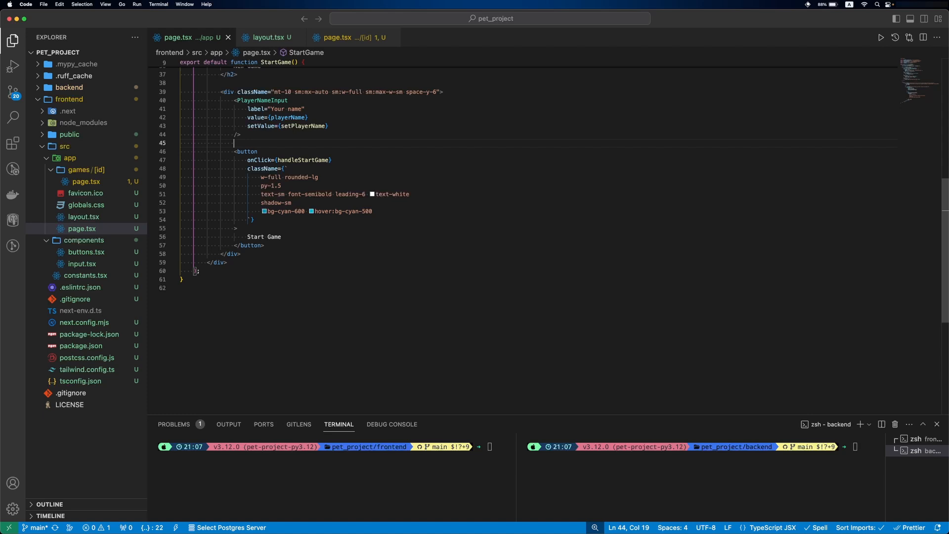
{"action": "type", "text": "<PetProjectButton ></>"}
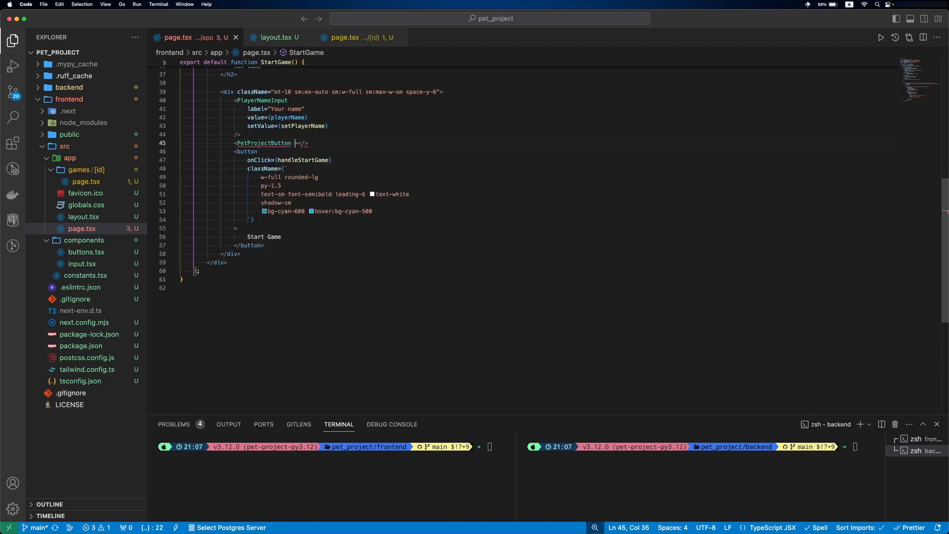
{"action": "type", "text": "label"}
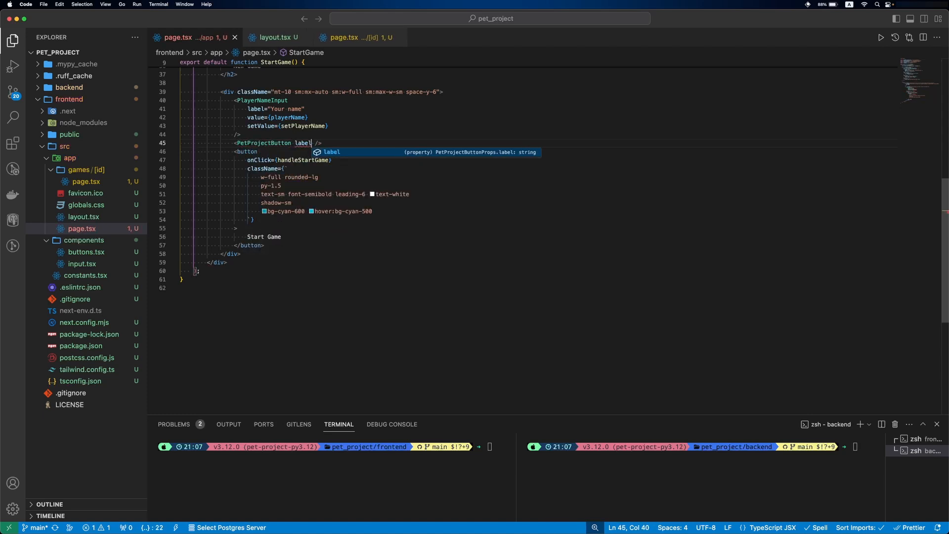
{"action": "type", "text": "=\"Start Game\""}
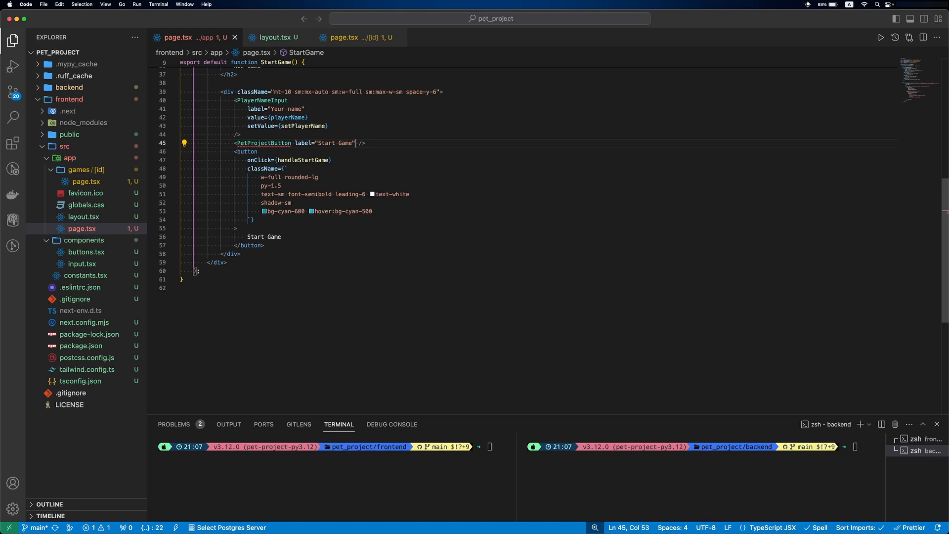
{"action": "type", "text": "onClickHandler={"}
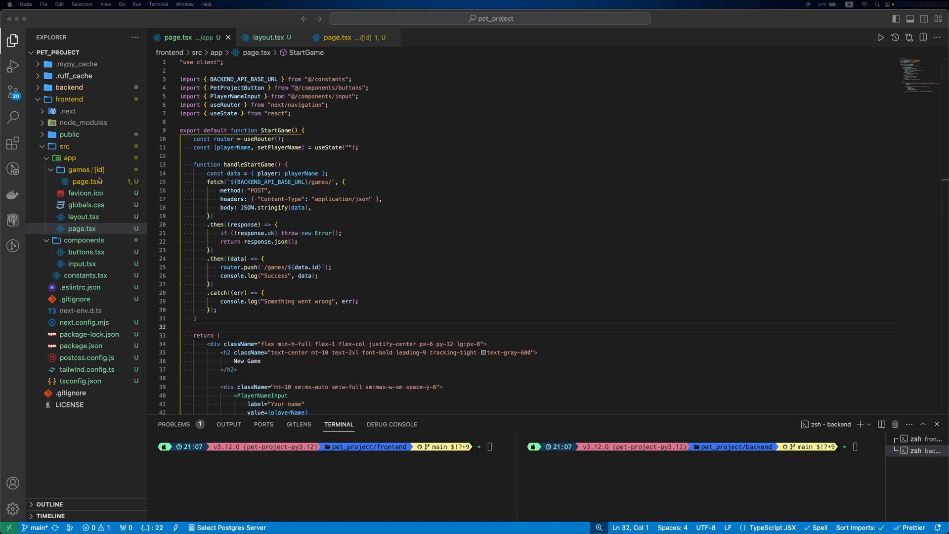
- Define JoinGame in games/[id]/join/page.tsx with router, game, loading and name state and a fetch-on-load useEffect
{"action": "left_click", "coordinate": [114, 53]}
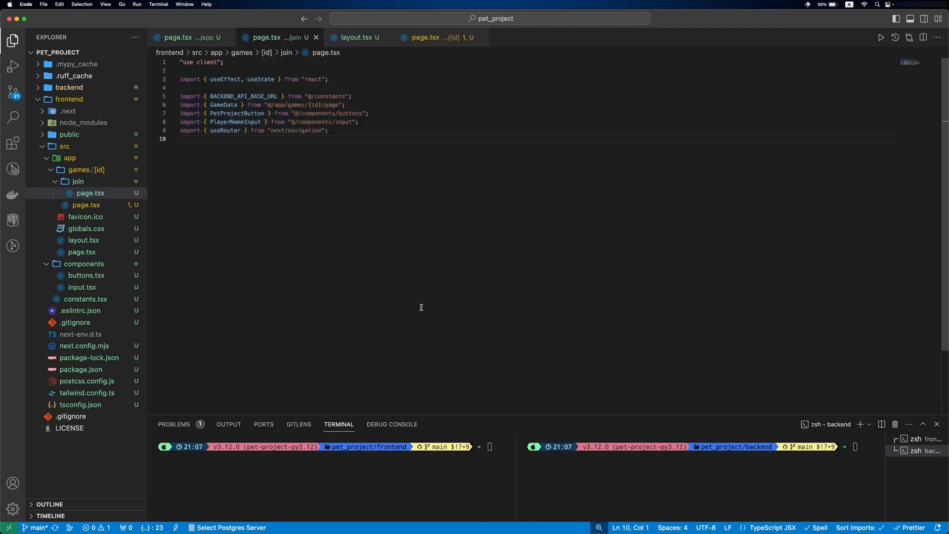
{"action": "type", "text": "export default function JoinGame({ params }: { params: { id: string } }) {"}
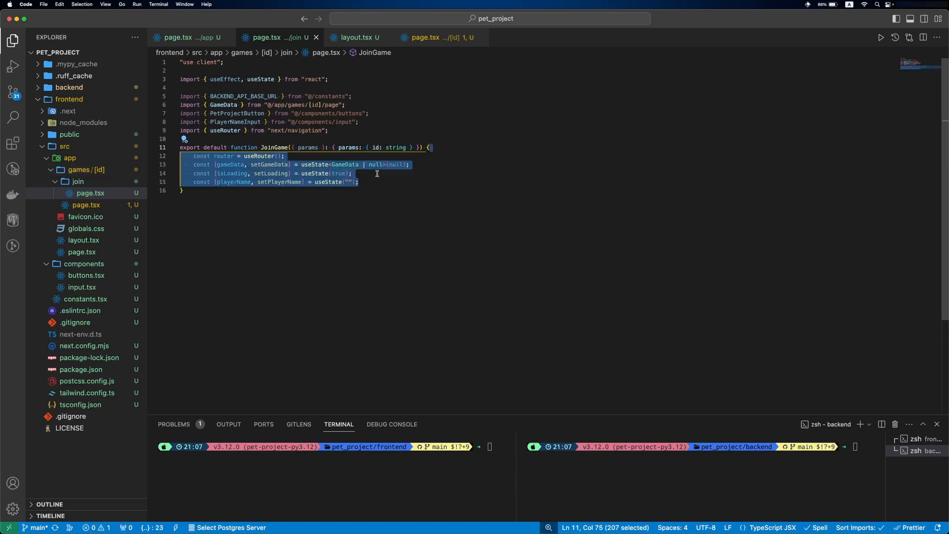
{"action": "left_click", "coordinate": [373, 184]}
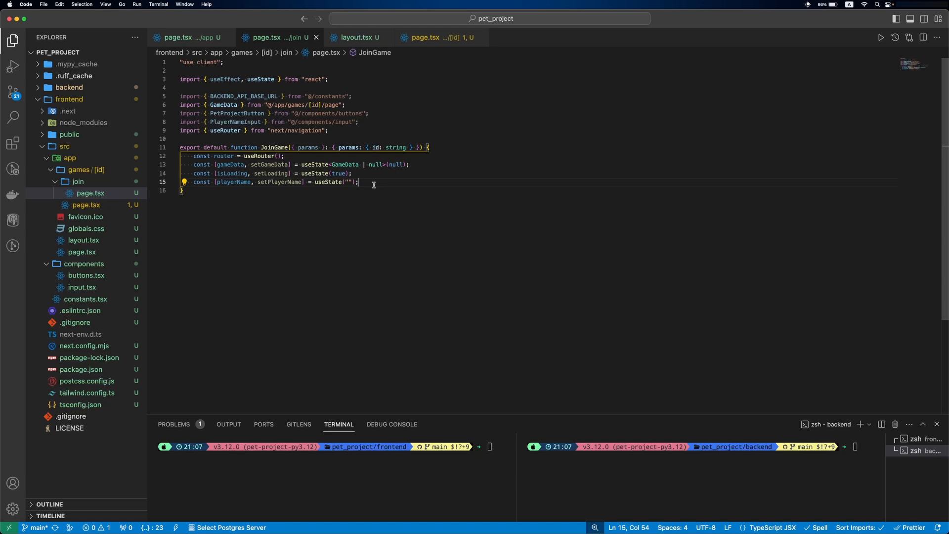
{"action": "type", "text": "useEffect(() => {"}
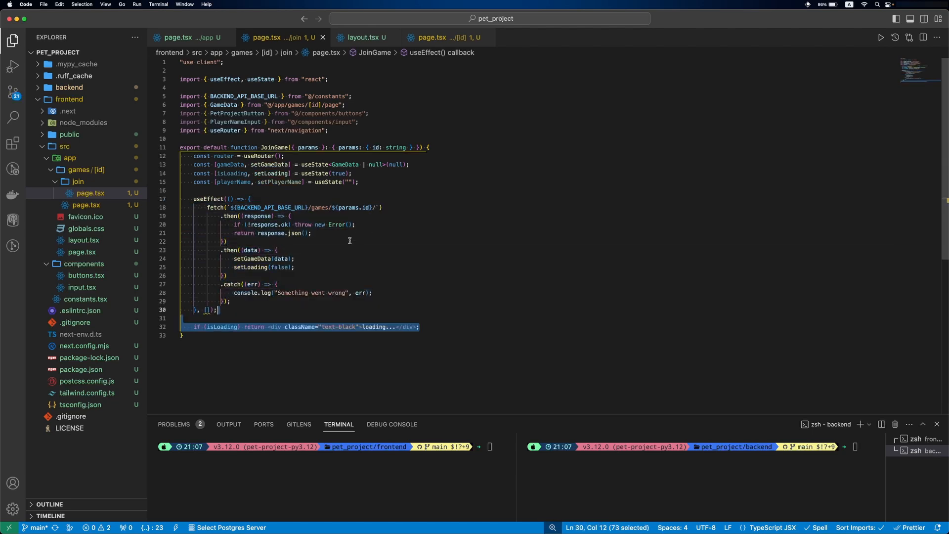
- Add handleJoinGame POSTing to /games/{id}/join/ with router.push, and JSX with PlayerNameInput and a Join Game button
{"action": "scroll", "scroll_direction": "down", "scroll_amount": 3}
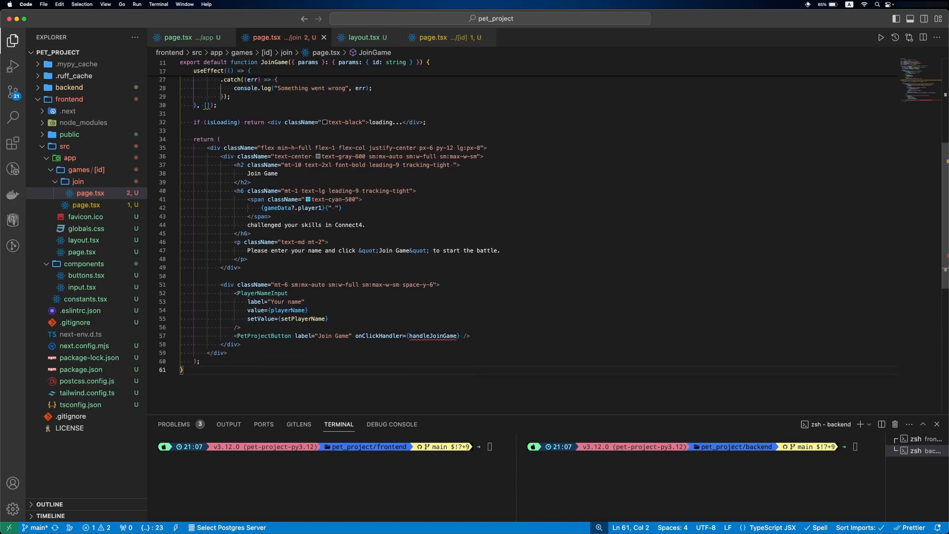
{"action": "scroll", "scroll_direction": "up", "scroll_amount": 3}
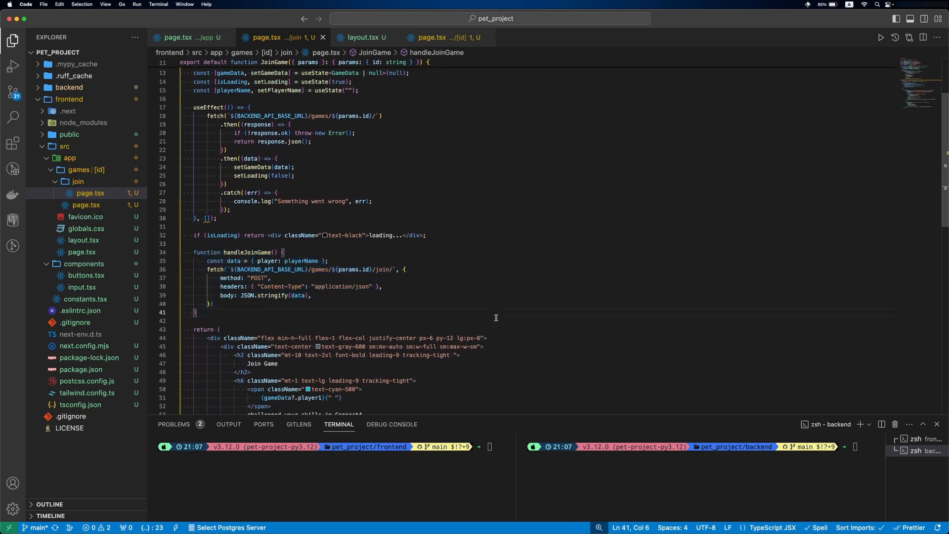
{"action": "mouse_move", "coordinate": [427, 258]}
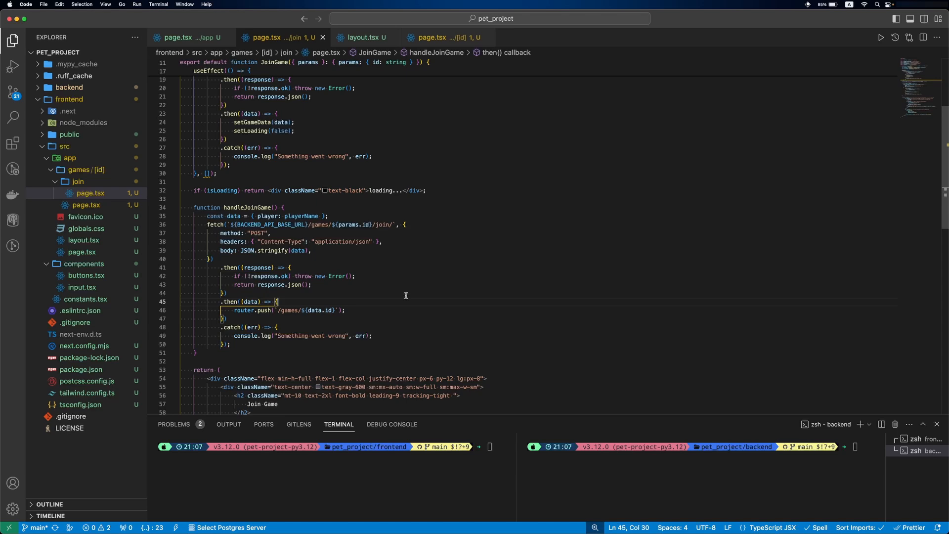
{"action": "scroll", "scroll_direction": "up", "scroll_amount": 3}
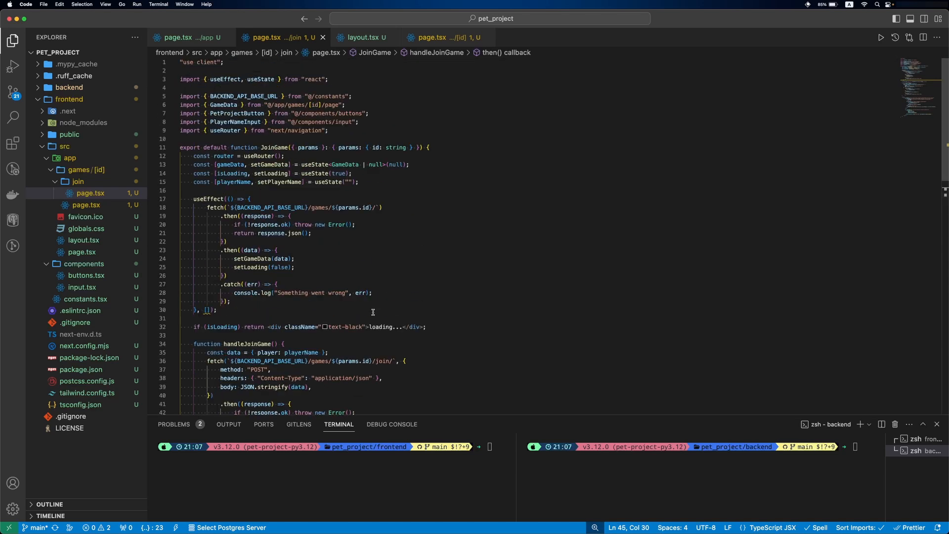
{"action": "left_click", "coordinate": [393, 390]}
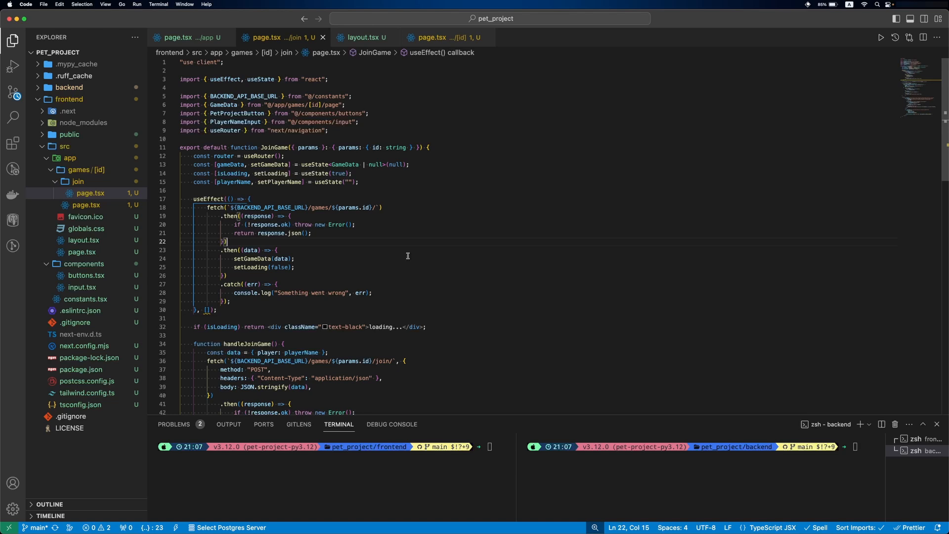
- Run npm run dev, open localhost:3000 and start a new game as name1 to reach the waiting screen
{"action": "type", "text": "npm run dev"}
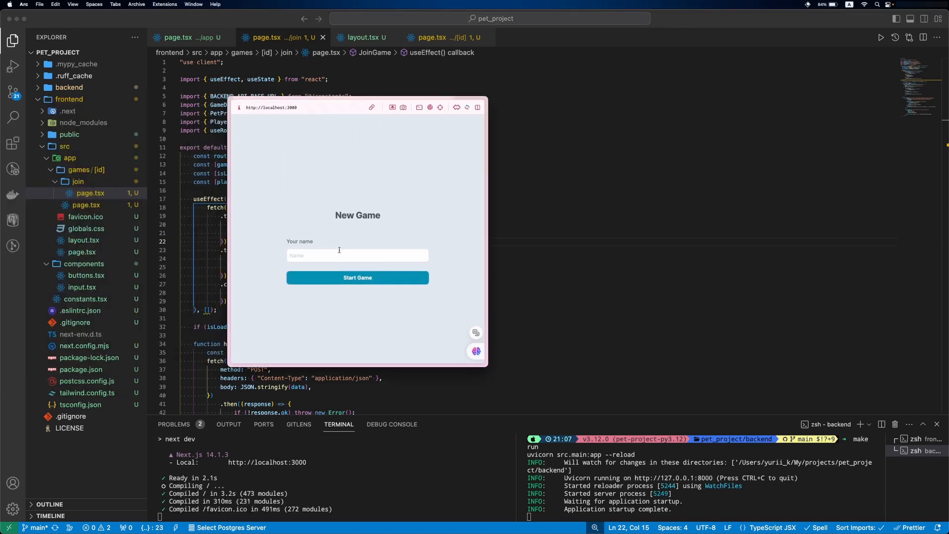
{"action": "type", "text": "name1"}
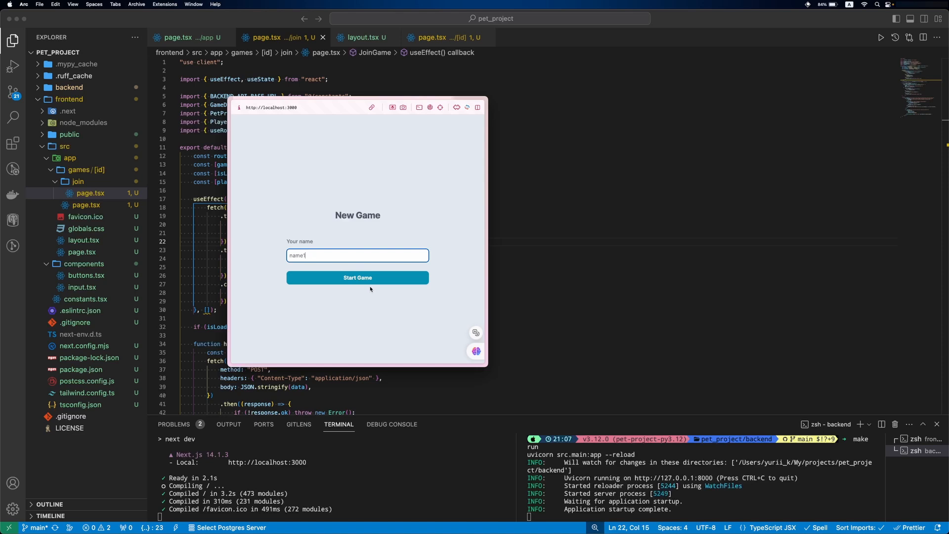
{"action": "left_click", "coordinate": [356, 277]}
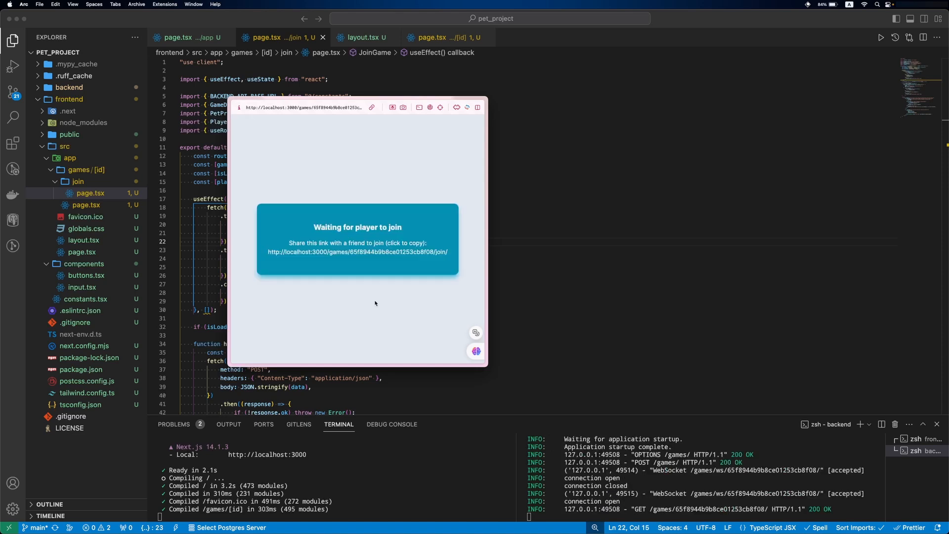
{"action": "mouse_move", "coordinate": [417, 306]}
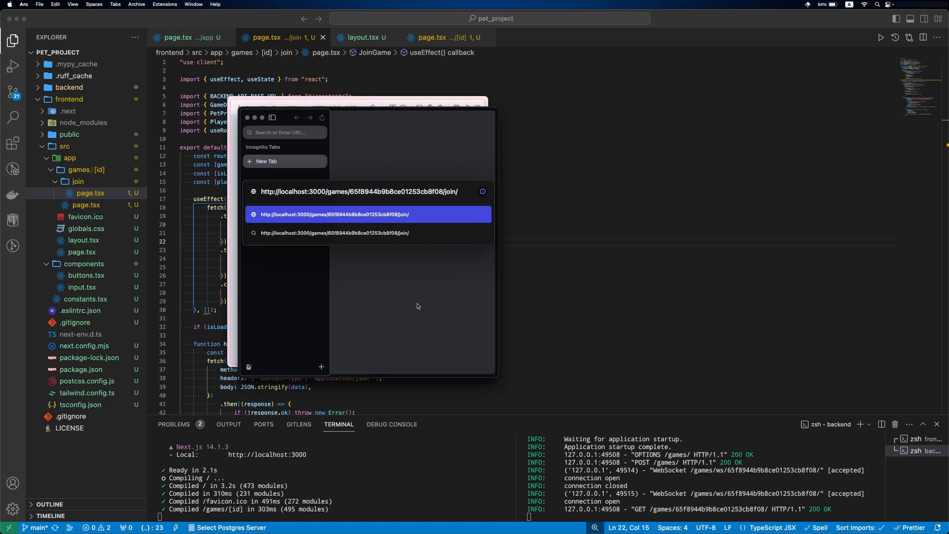
- Follow the join link in the private window and join the game as name4
{"action": "left_click", "coordinate": [368, 215]}
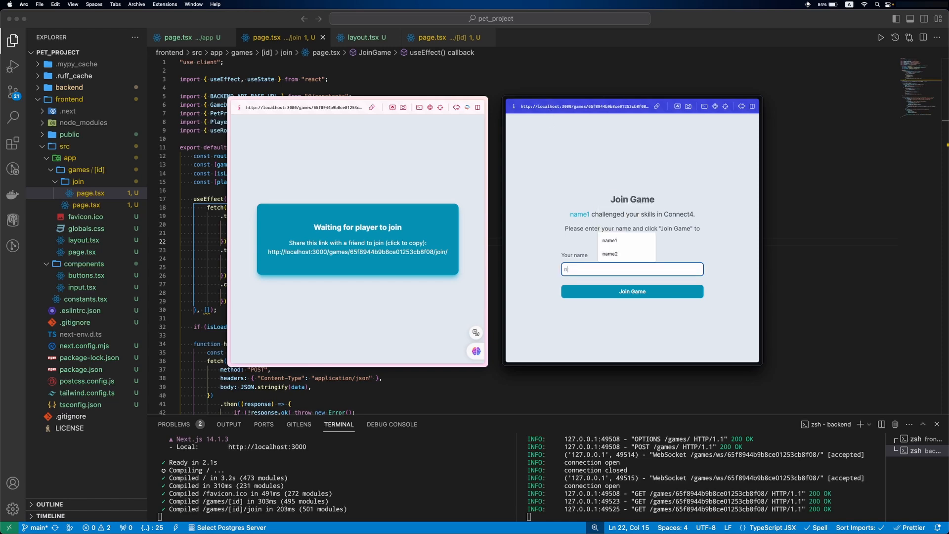
{"action": "type", "text": "name4"}
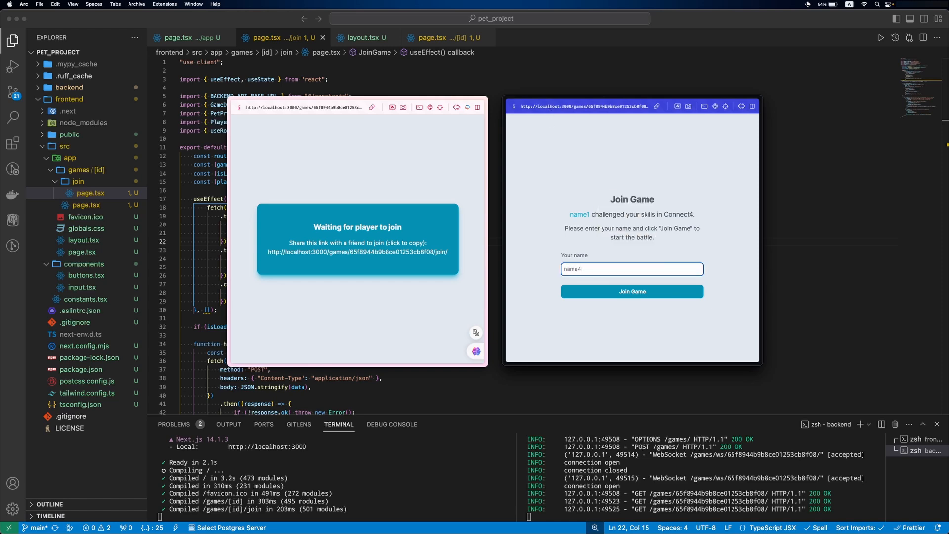
{"action": "left_click", "coordinate": [632, 290]}
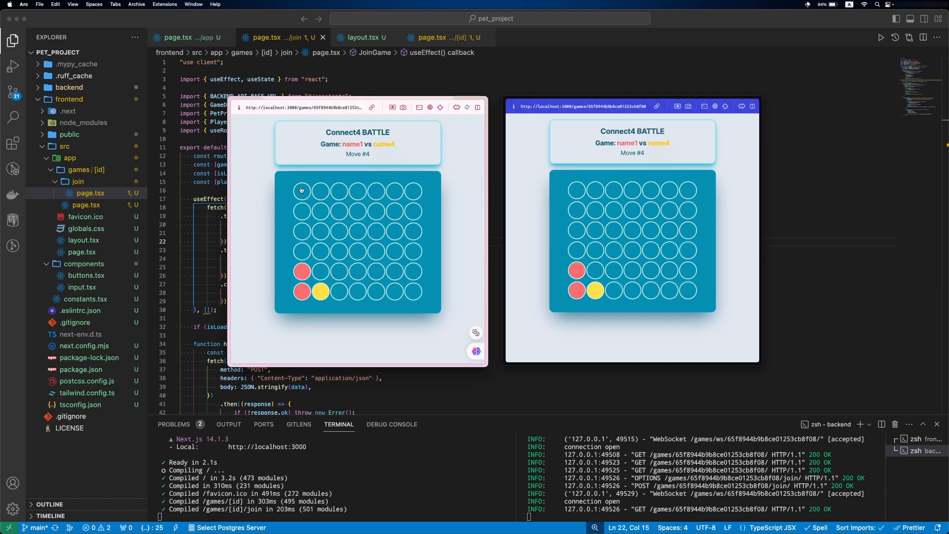
- Alternate dropping discs in both windows until four in a row wins and Game finished appears
{"action": "left_click", "coordinate": [320, 271]}
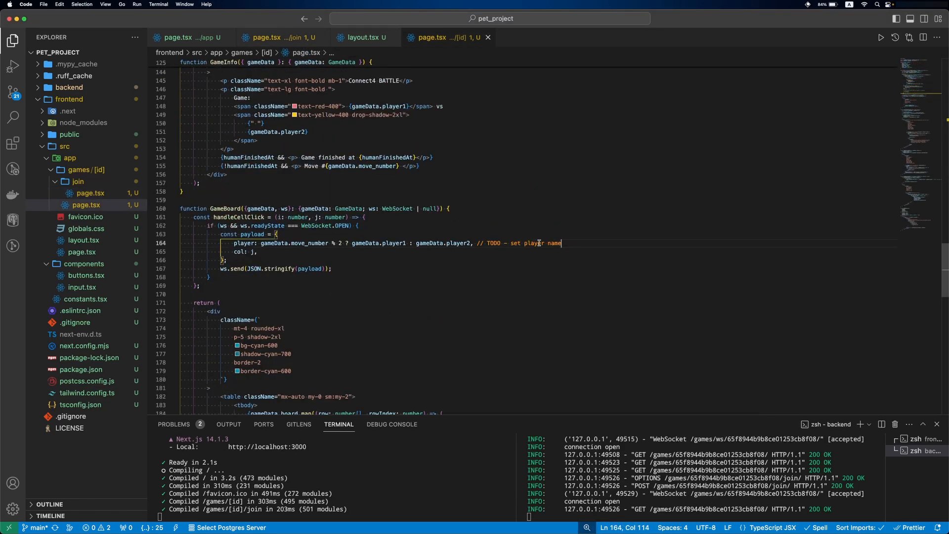
{"action": "left_click", "coordinate": [449, 263]}
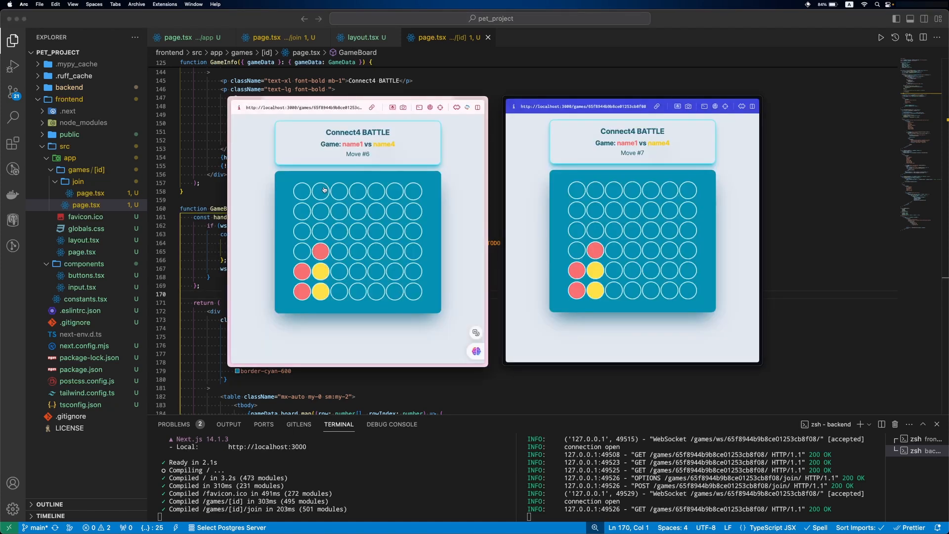
{"action": "left_click", "coordinate": [320, 189]}
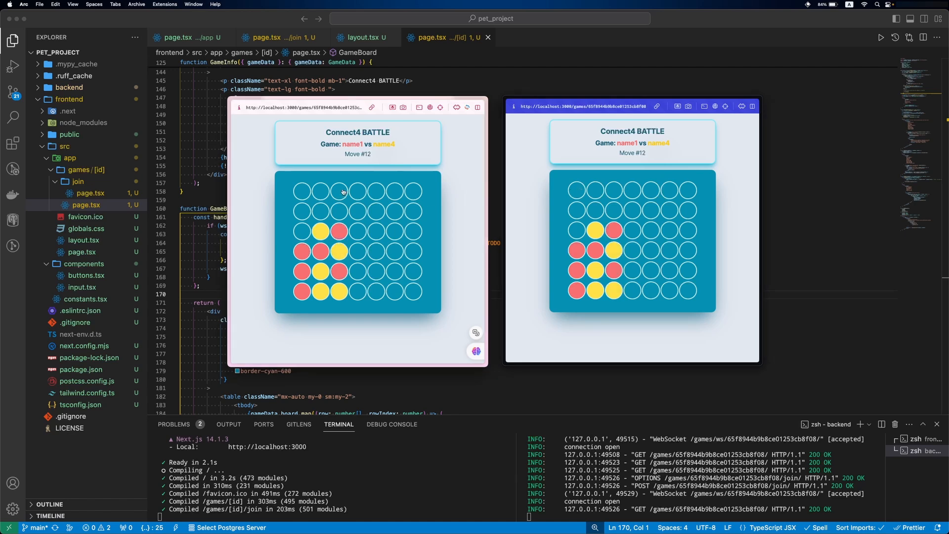
{"action": "left_click", "coordinate": [339, 189]}
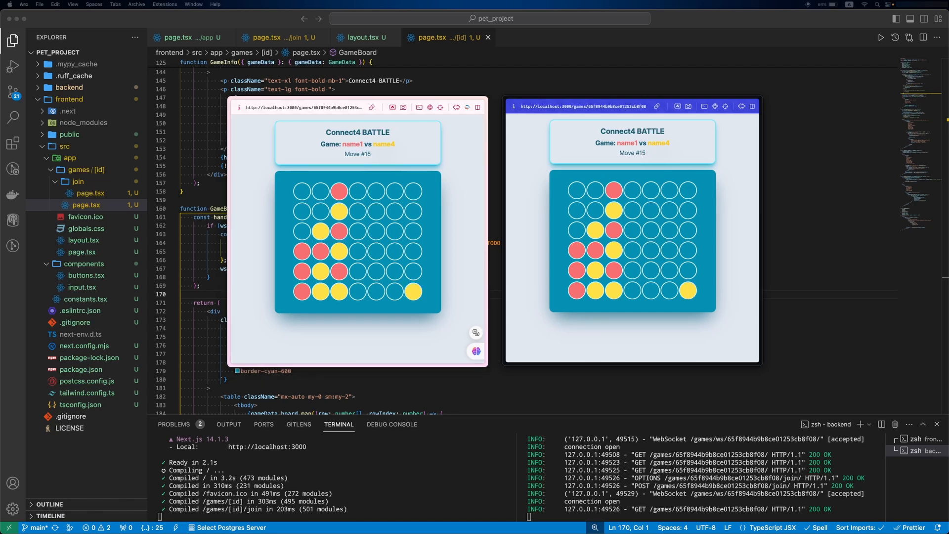
{"action": "left_click", "coordinate": [413, 190]}
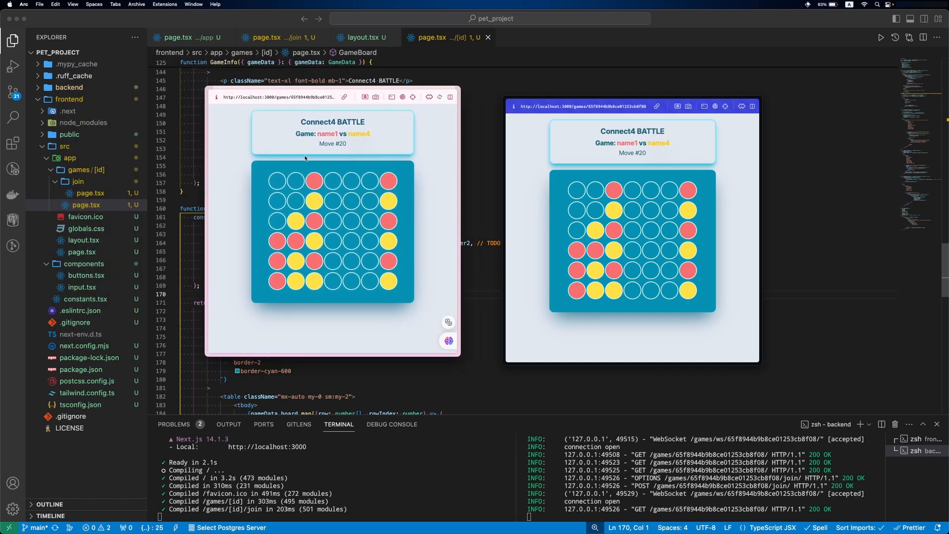
{"action": "left_click", "coordinate": [277, 179]}
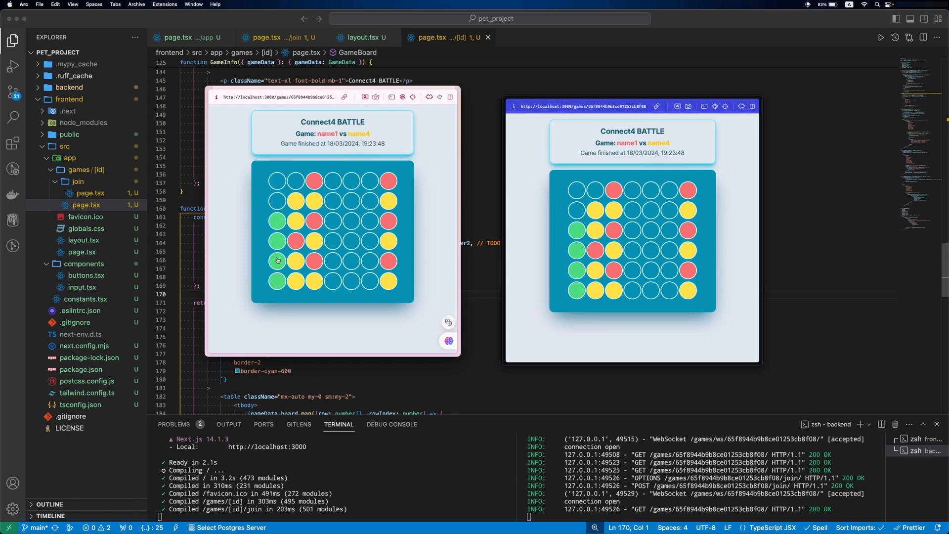
{"action": "mouse_move", "coordinate": [643, 153]}
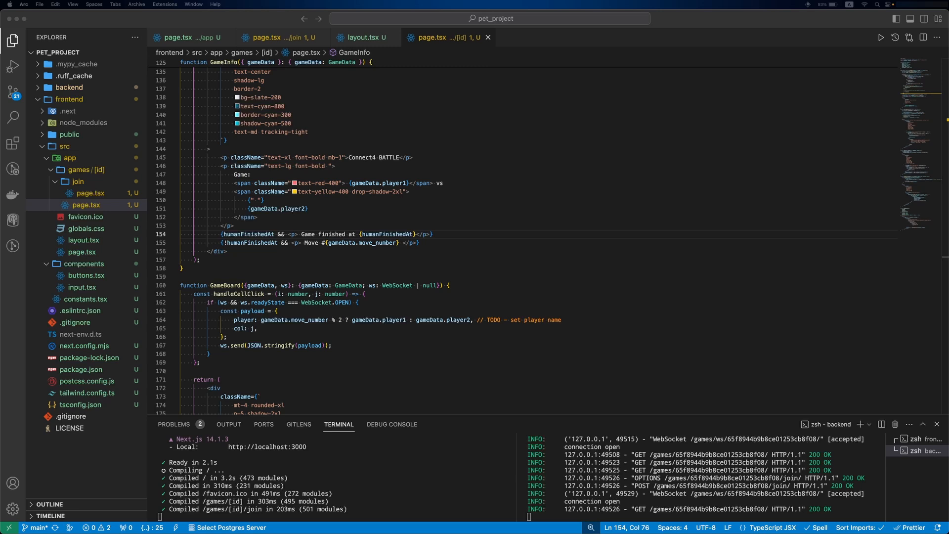
{"action": "scroll", "scroll_direction": "down", "scroll_amount": 3}
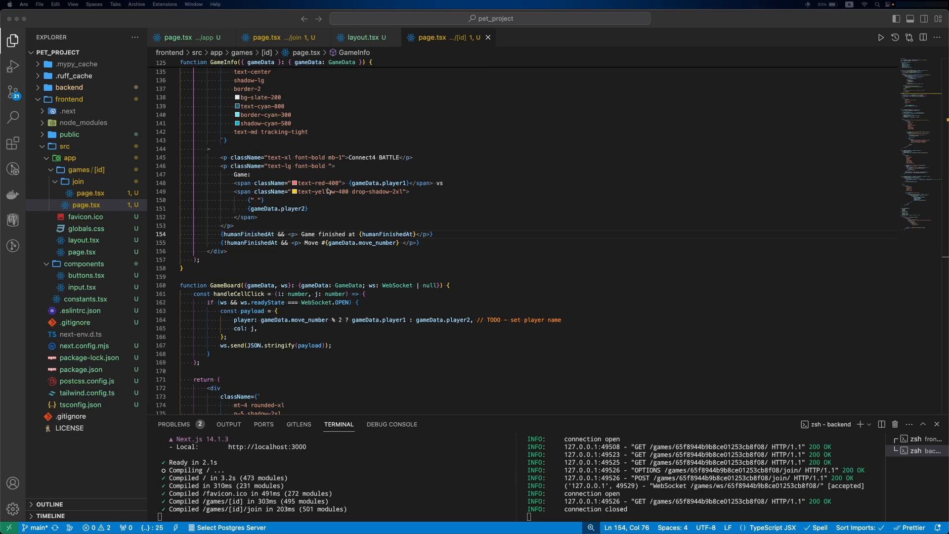